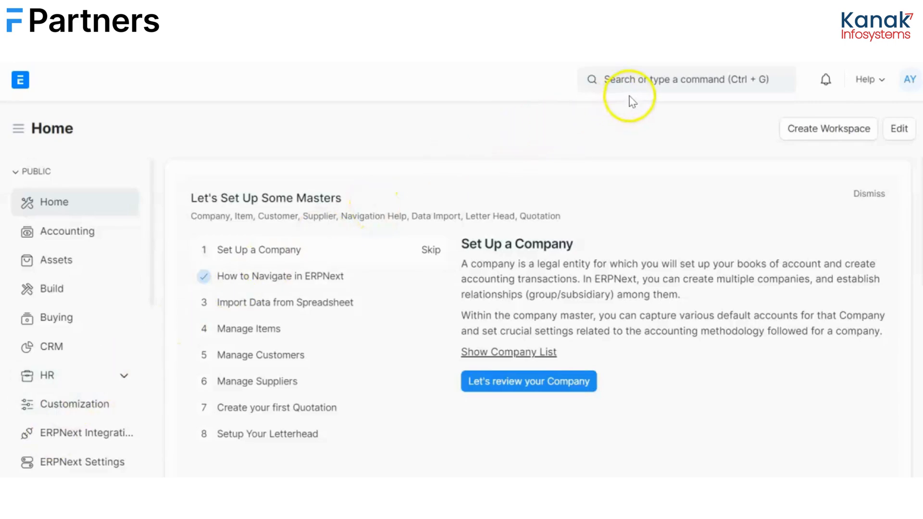
# View the CC 1 - A cost center, then go back to the six-entry Cost Center list.
pyautogui.write('c')
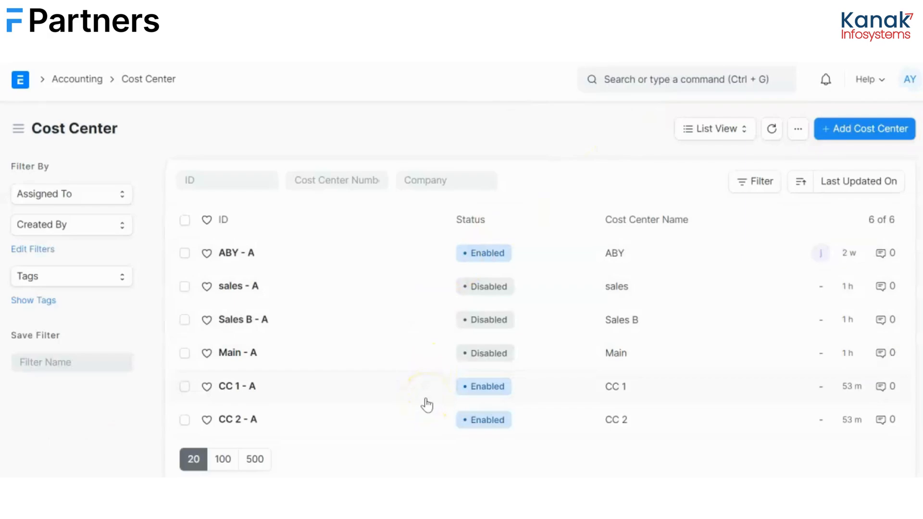
pyautogui.click(238, 386)
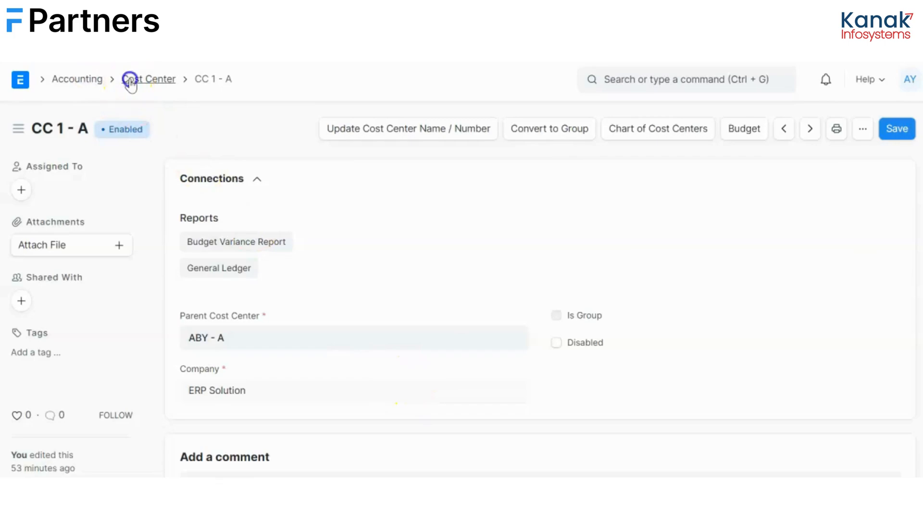
pyautogui.click(809, 128)
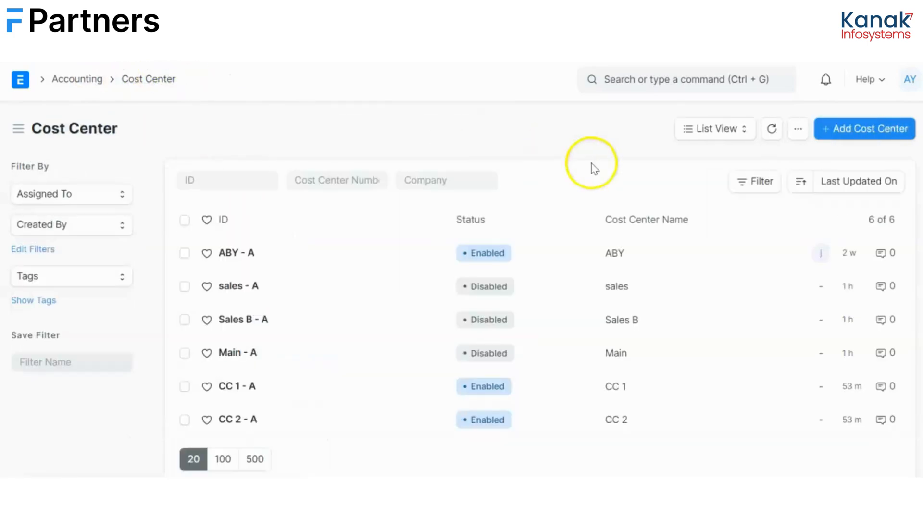
# Create a new role named 'CC 1 User' from the Role list.
pyautogui.write('role')
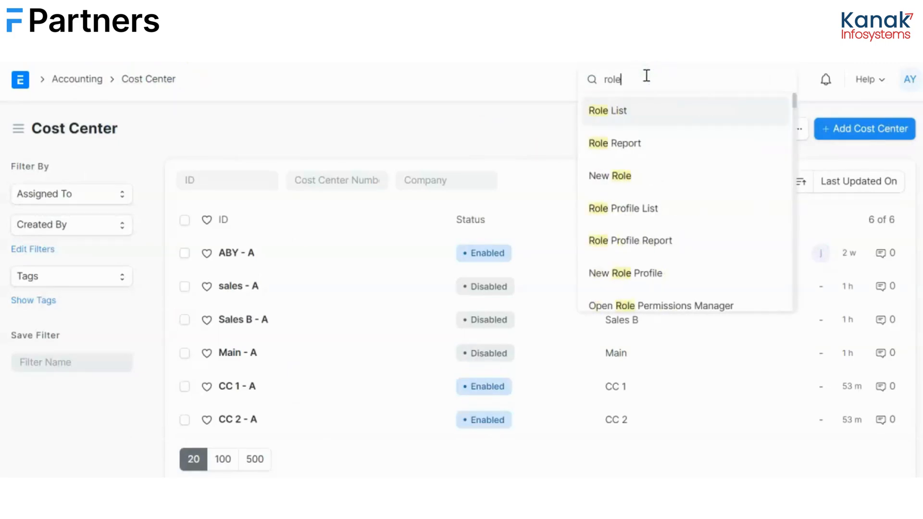
pyautogui.click(606, 110)
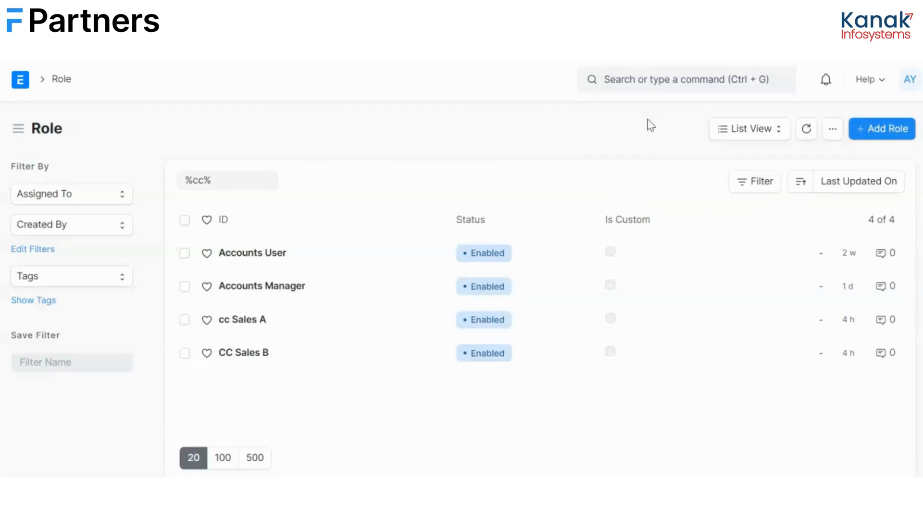
pyautogui.click(881, 129)
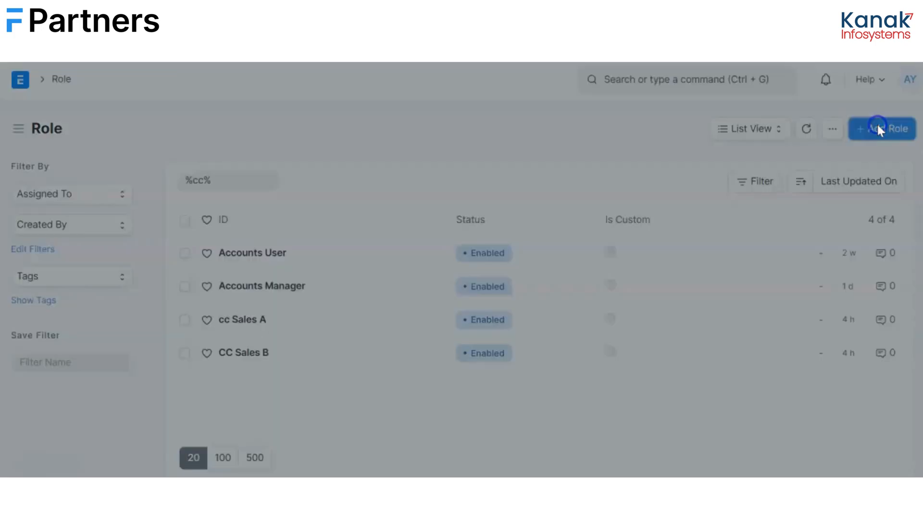
pyautogui.click(881, 129)
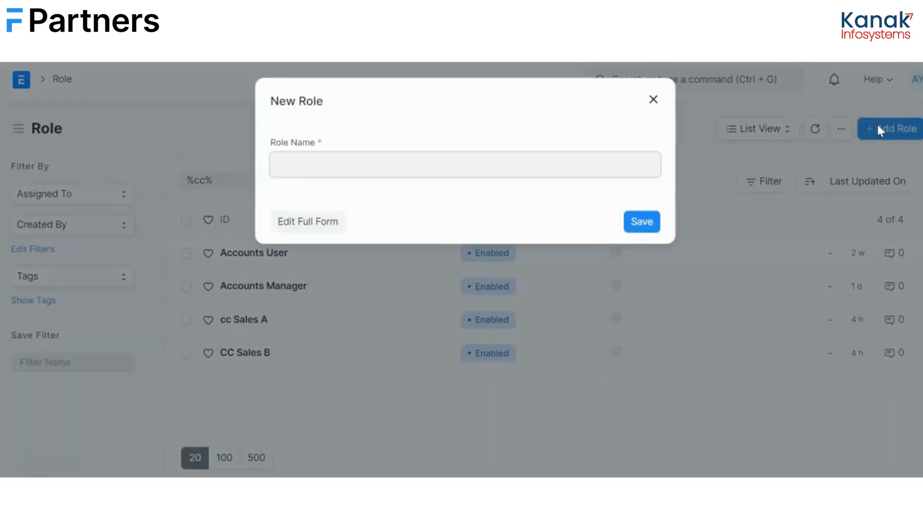
pyautogui.click(465, 164)
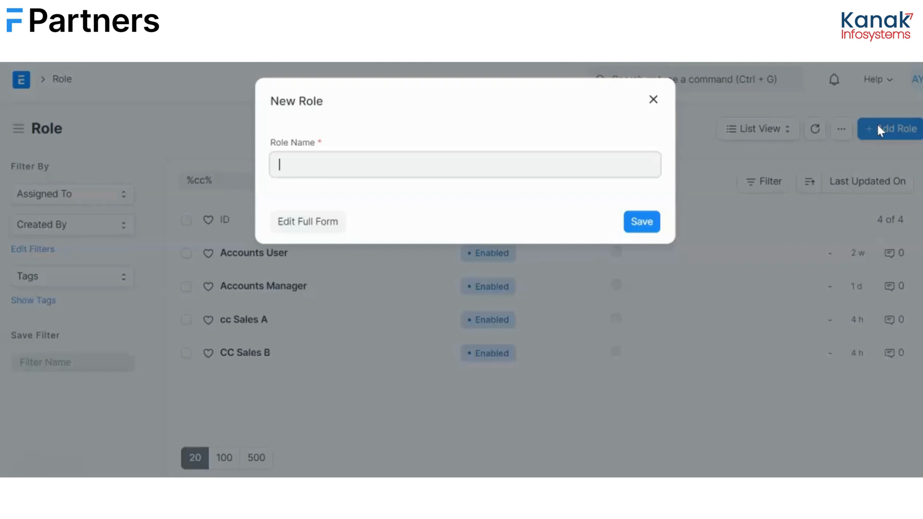
pyautogui.write('c')
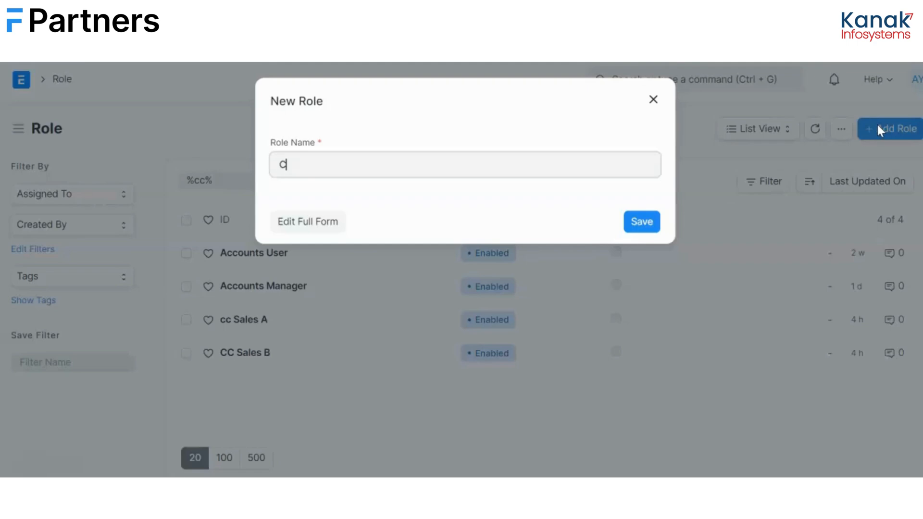
pyautogui.write('CC 1 User')
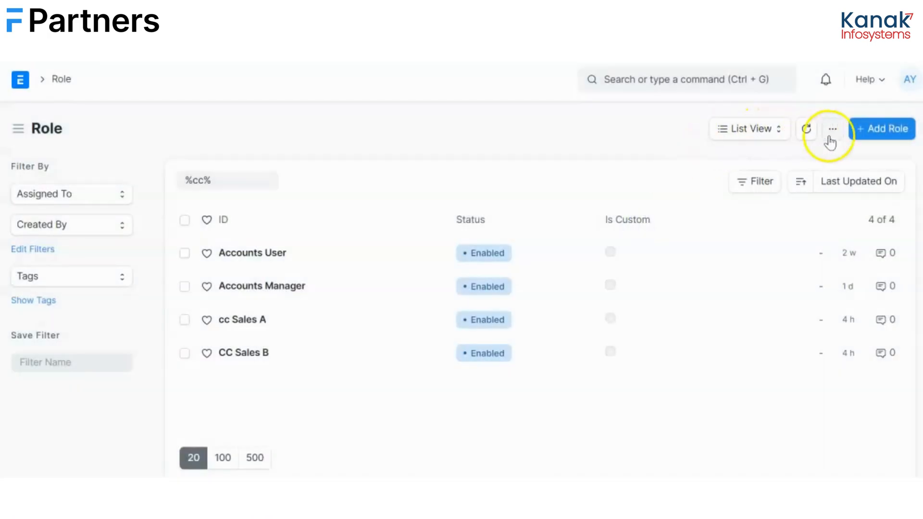
# Create a second role named 'CC 2 User', then search for the user list.
pyautogui.click(882, 128)
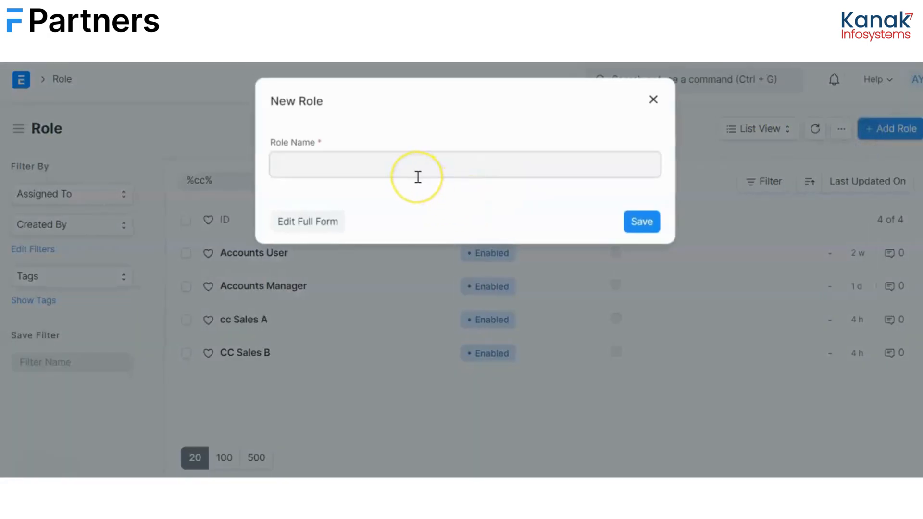
pyautogui.write('CC 2 Use')
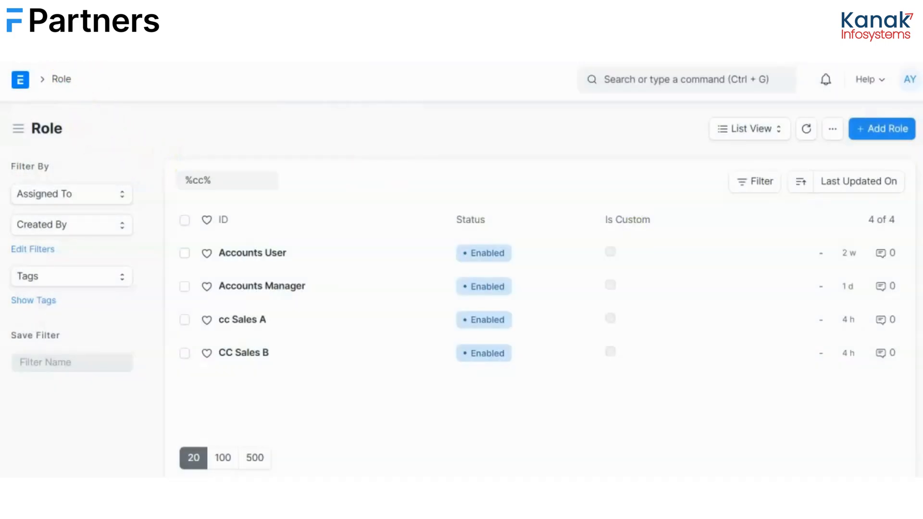
pyautogui.moveTo(333, 228)
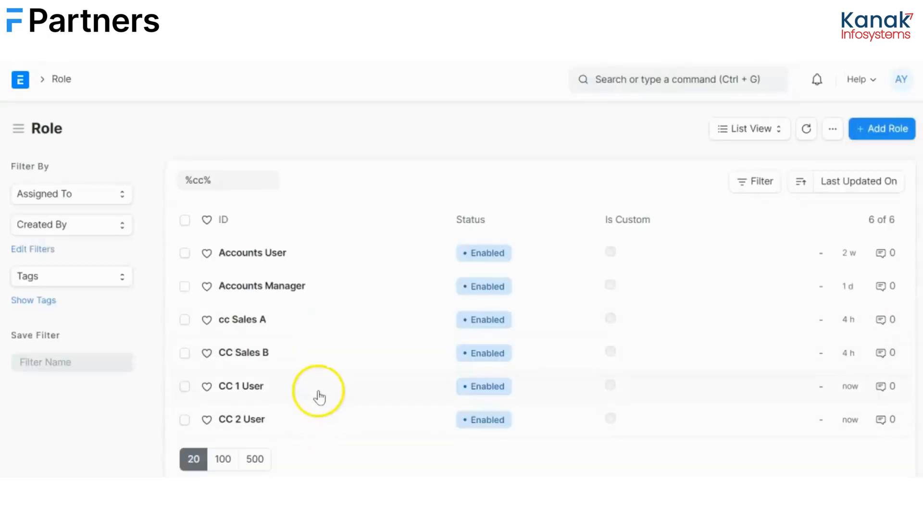
pyautogui.write('u')
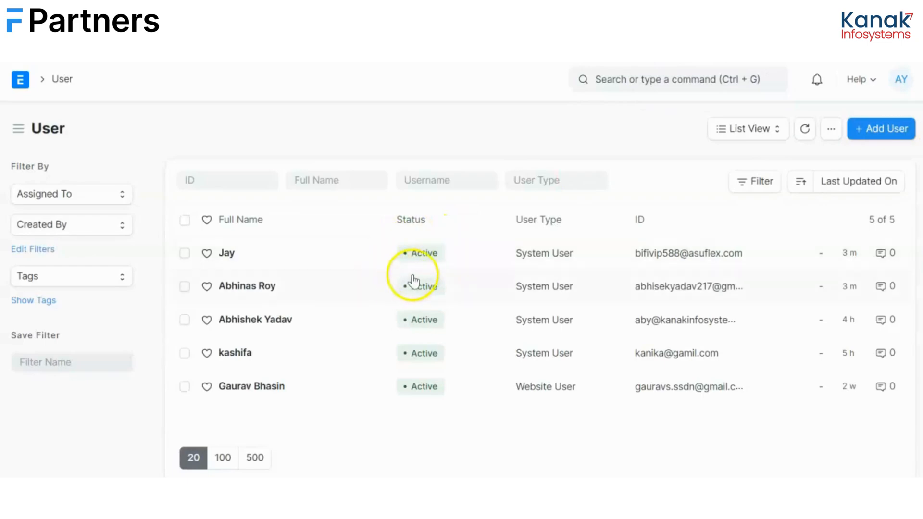
pyautogui.moveTo(358, 288)
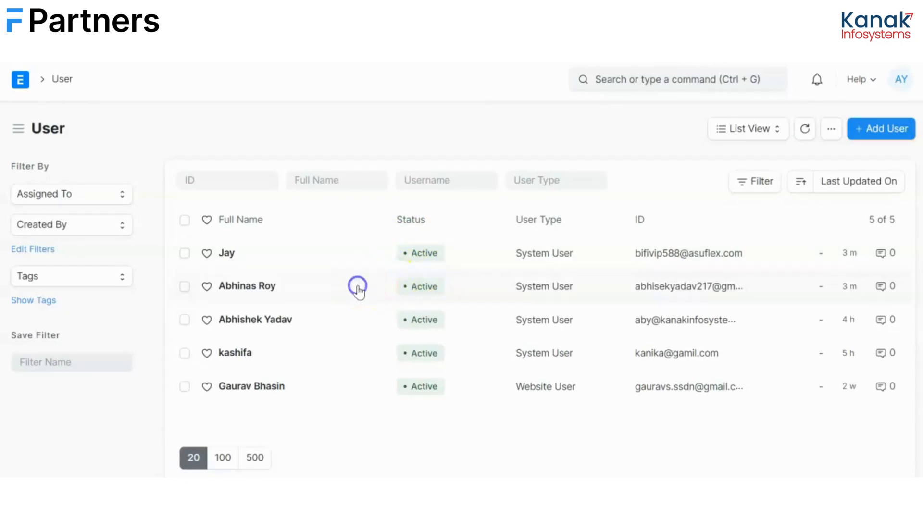
pyautogui.click(247, 286)
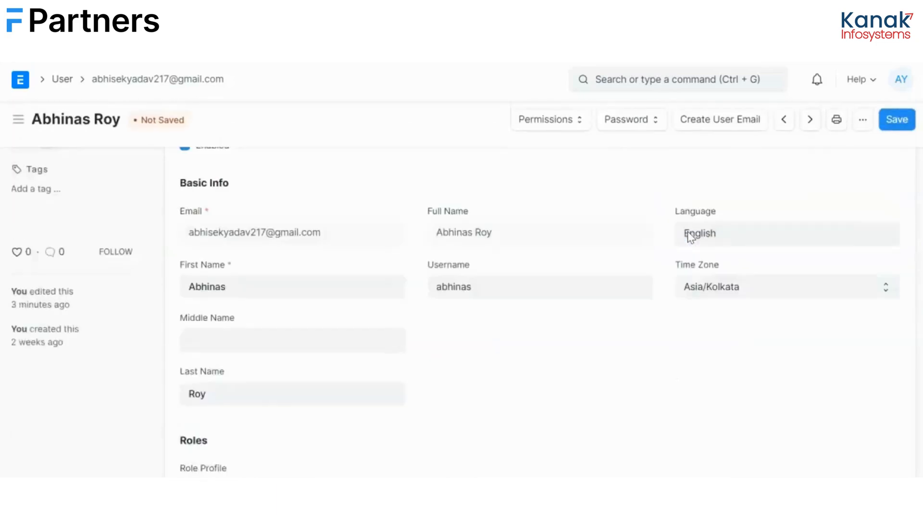
pyautogui.click(896, 120)
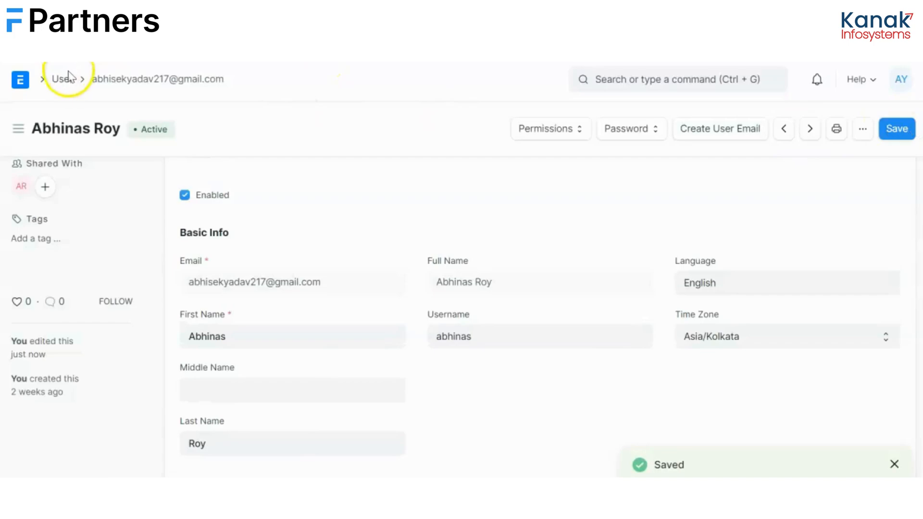
pyautogui.click(60, 78)
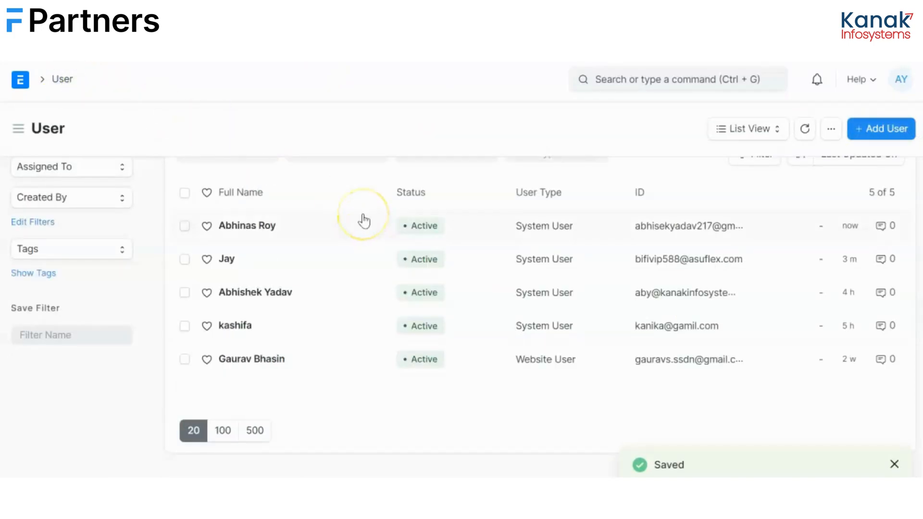
pyautogui.click(226, 259)
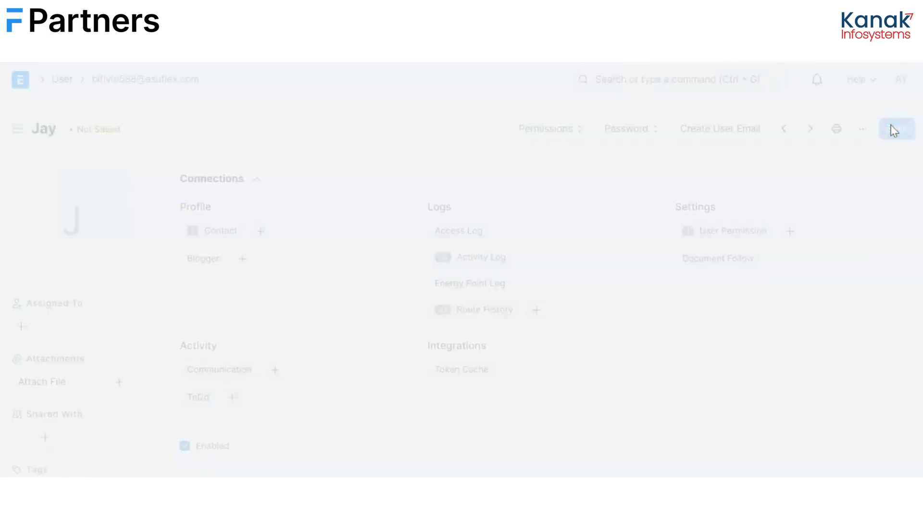
# Save Jay's record and draft a new notification named 'Sale Order Created'.
pyautogui.click(671, 79)
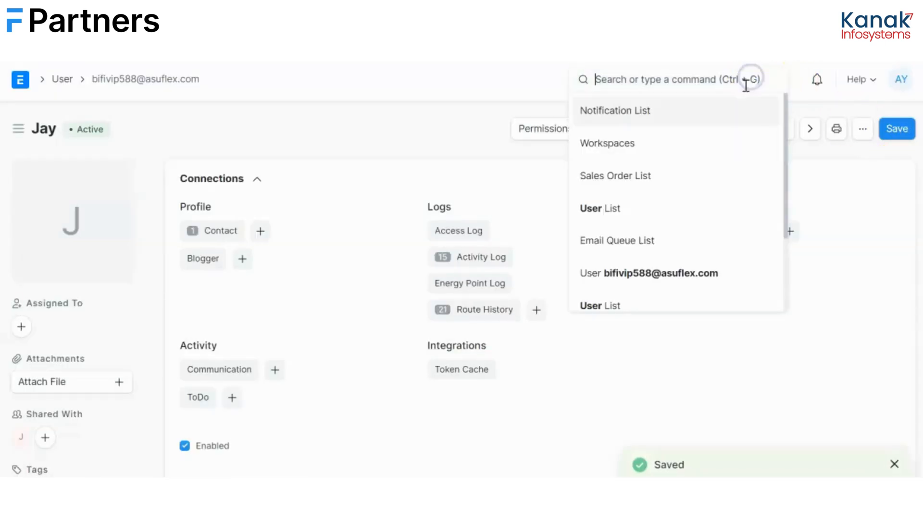
pyautogui.click(615, 110)
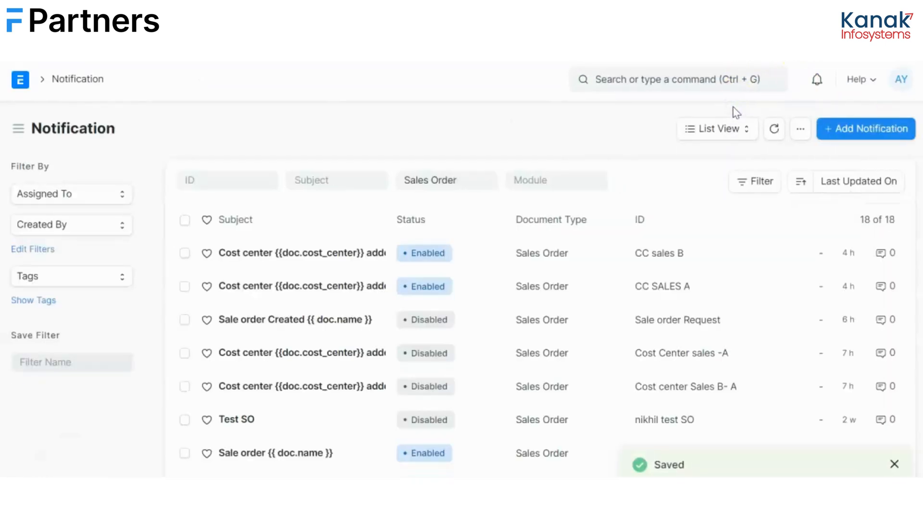
pyautogui.moveTo(668, 209)
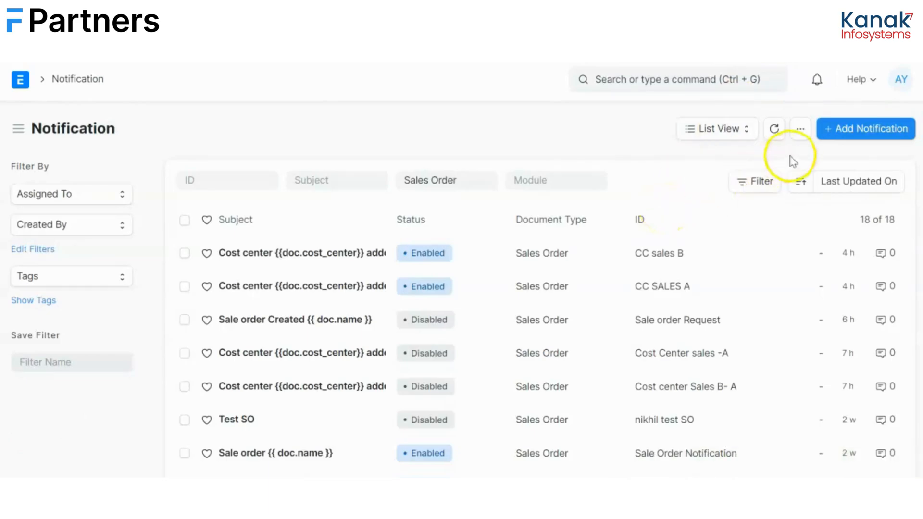
pyautogui.click(865, 128)
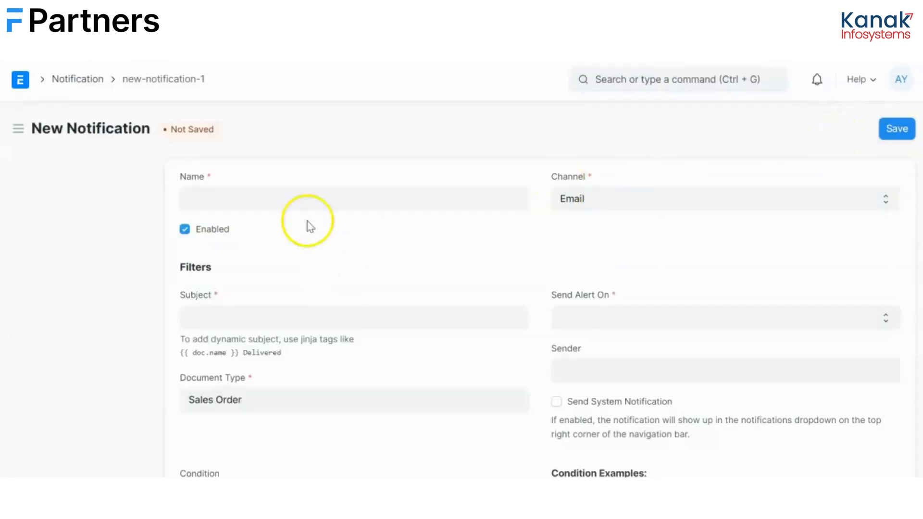
pyautogui.write('Sale O')
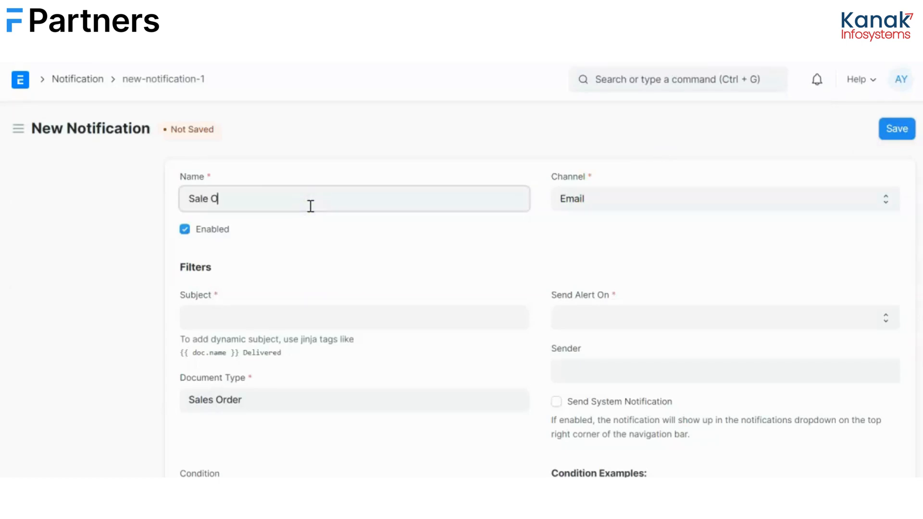
pyautogui.write('rder Cre')
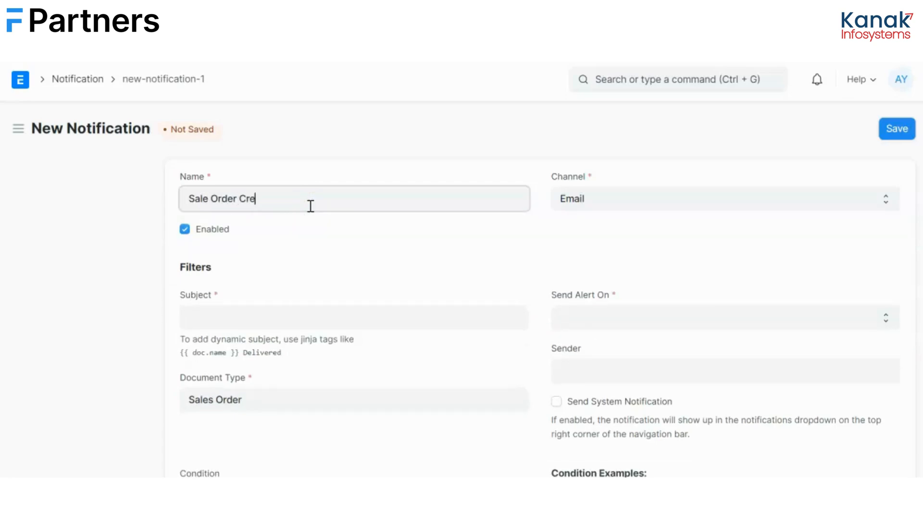
pyautogui.write('ated')
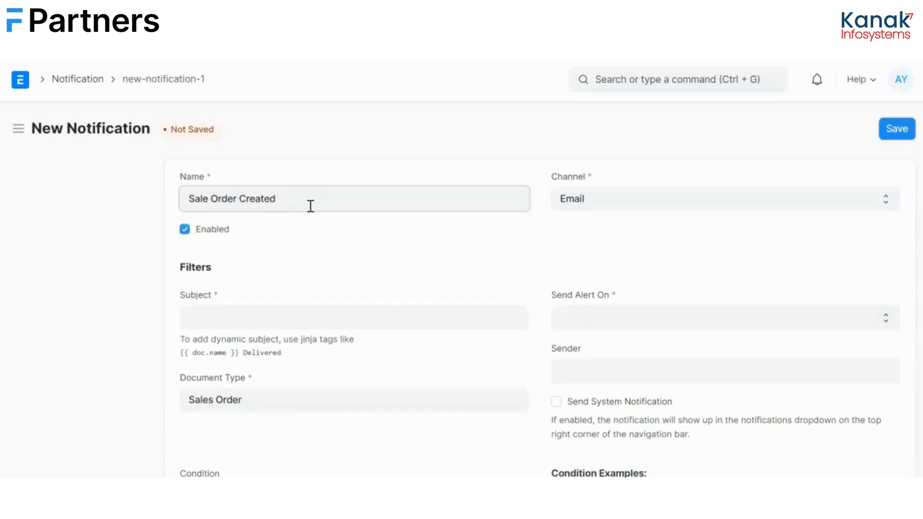
pyautogui.write('{{')
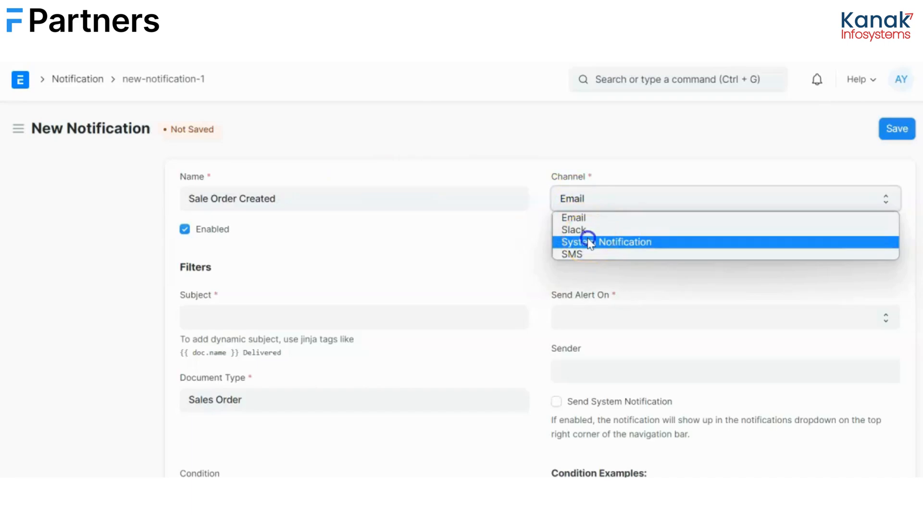
pyautogui.scroll(-3)
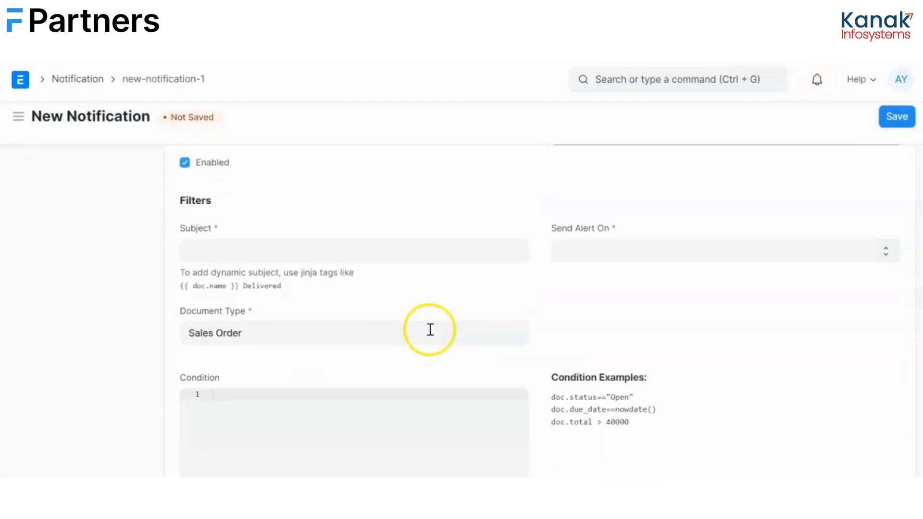
# Enter subject 'Sale Order Created {{ doc.cost_center }} by the name {{ doc.name }}'.
pyautogui.write('S')
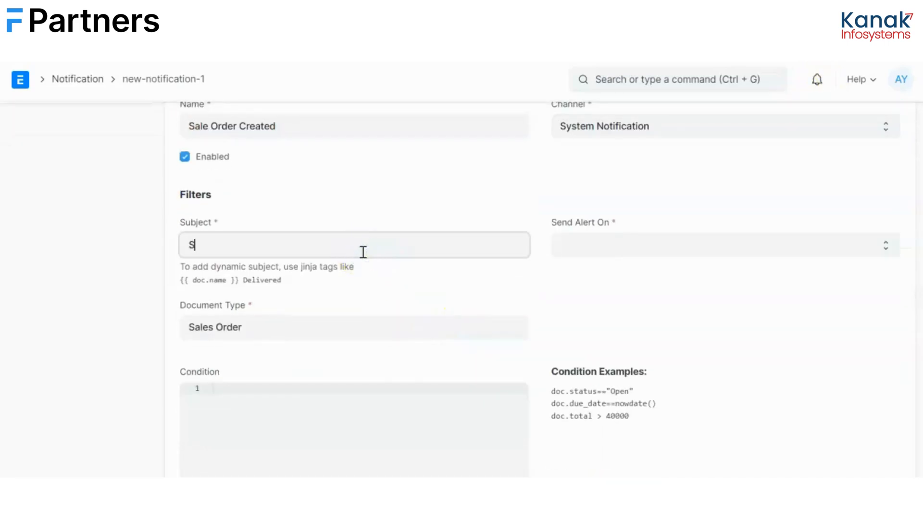
pyautogui.write('ale Order')
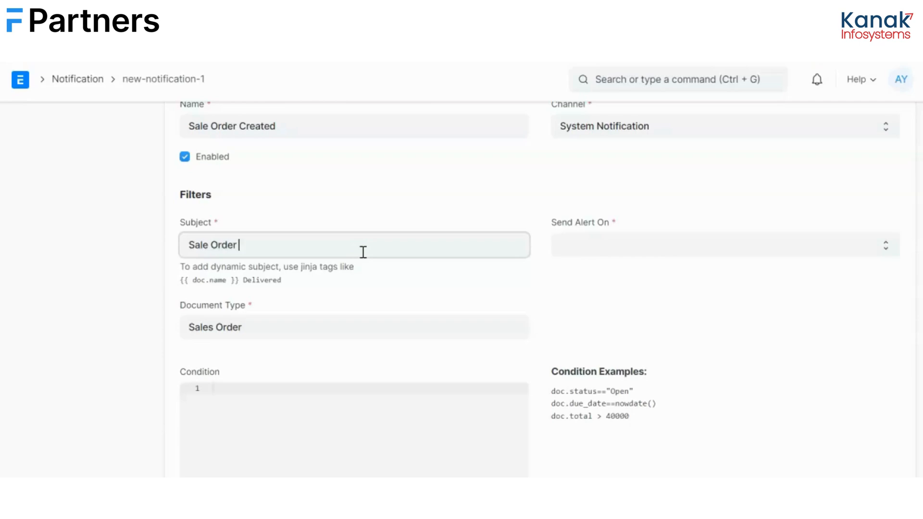
pyautogui.write('Created')
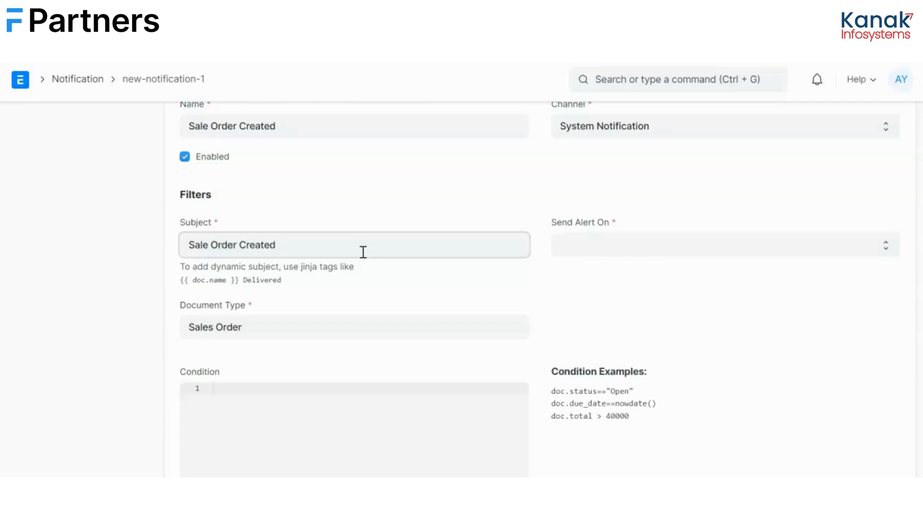
pyautogui.write('{{ doc')
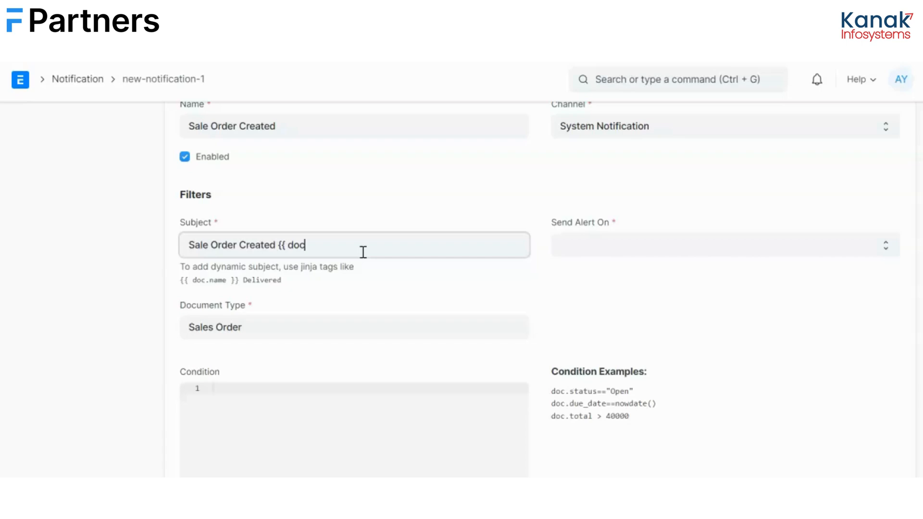
pyautogui.write('.cost')
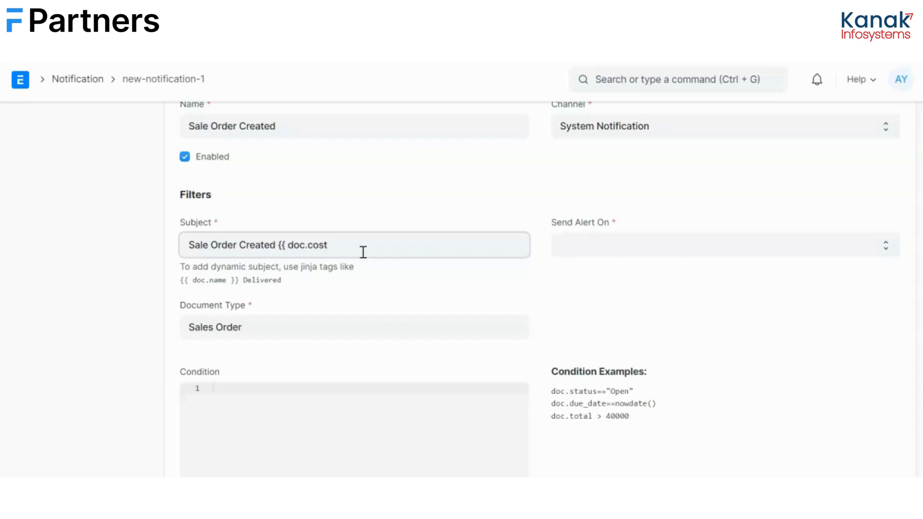
pyautogui.write('_center')
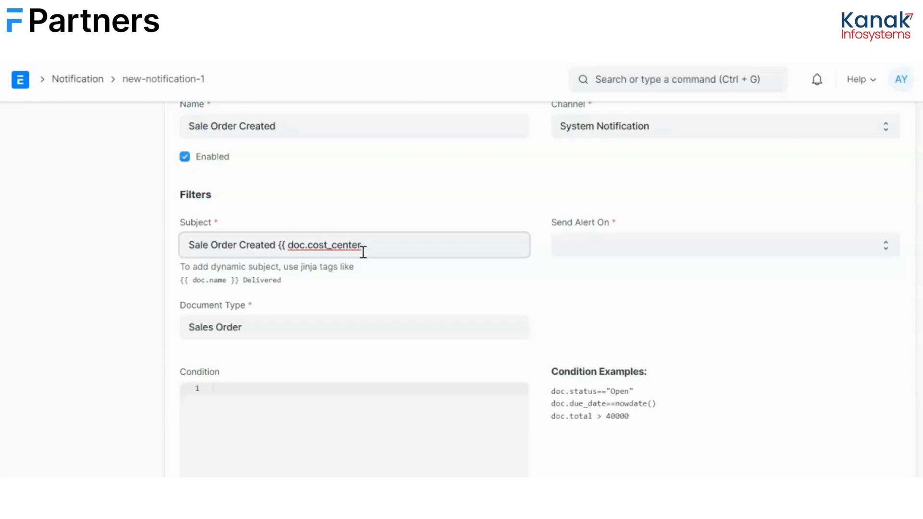
pyautogui.write('}}')
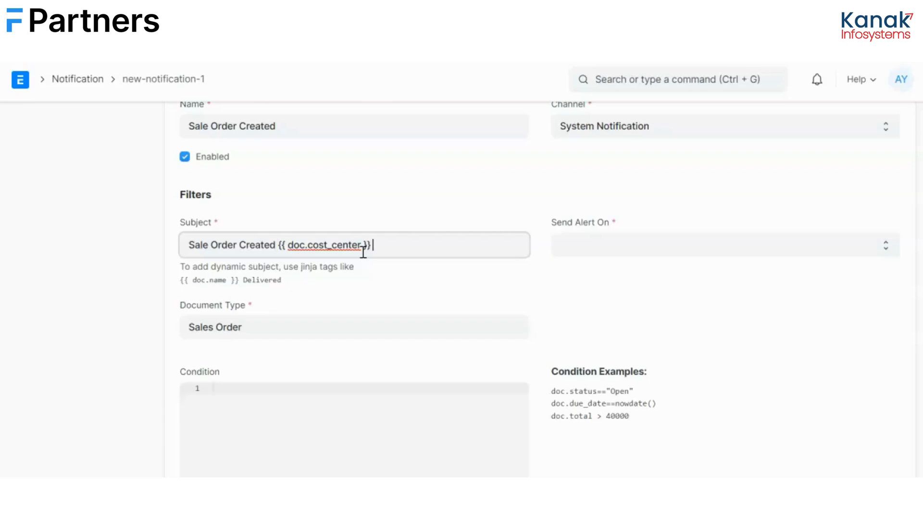
pyautogui.write('by')
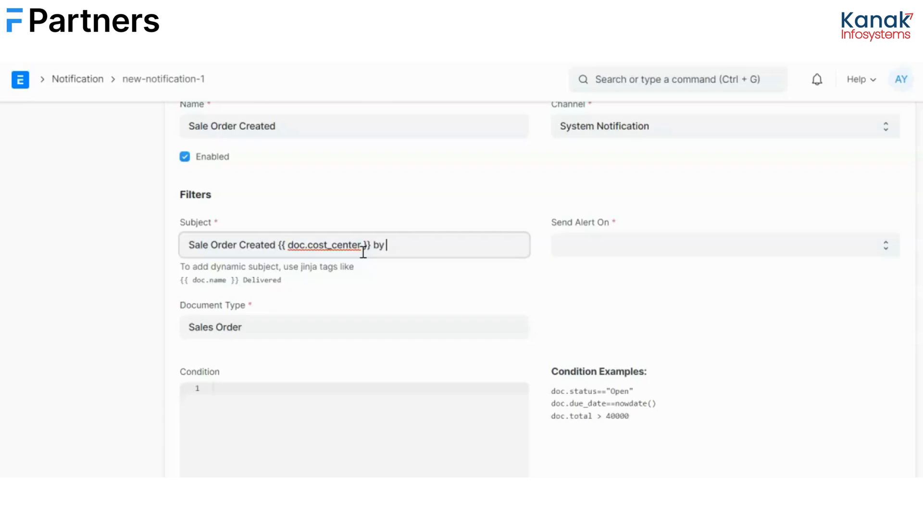
pyautogui.write('the name')
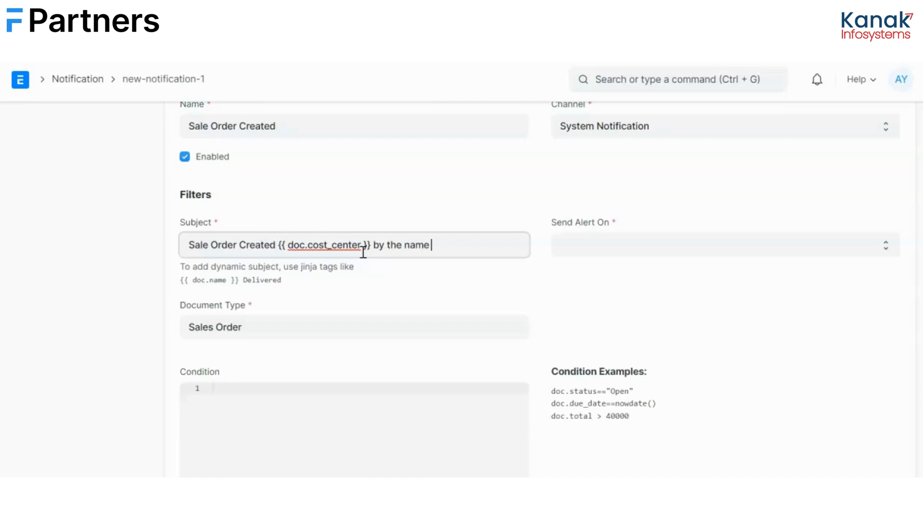
pyautogui.write('{{')
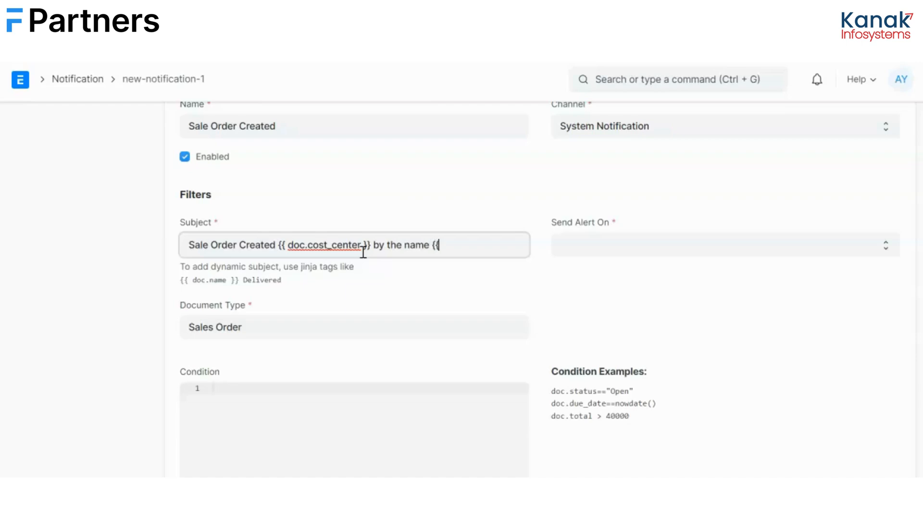
pyautogui.write('doc.')
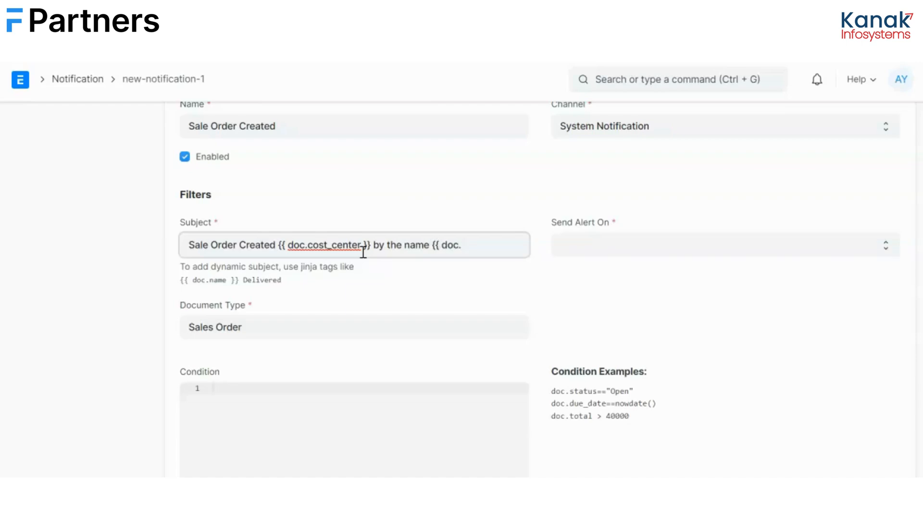
pyautogui.write('name')
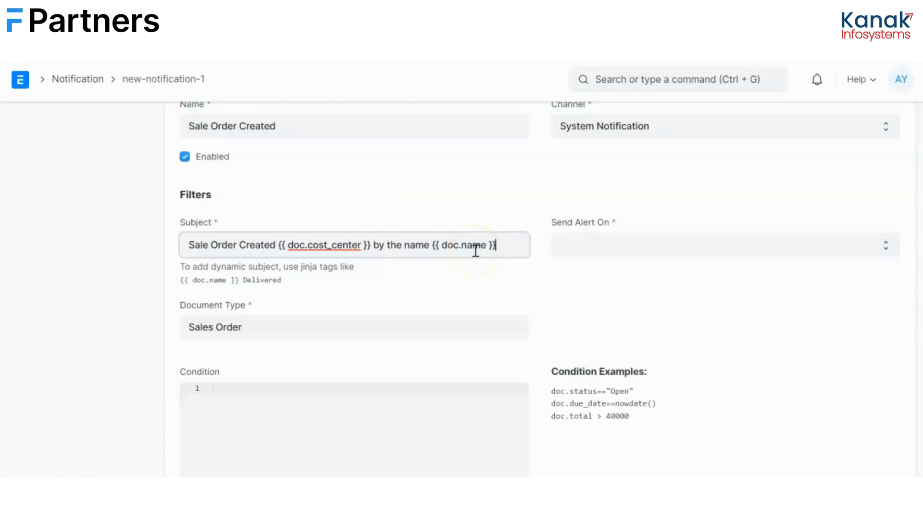
# Set the notification's Send Alert On option to New.
pyautogui.click(706, 244)
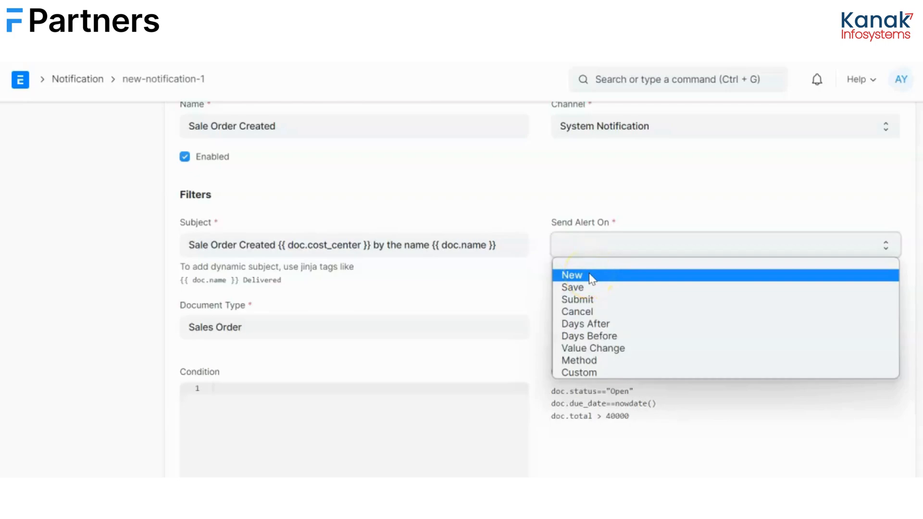
pyautogui.click(571, 275)
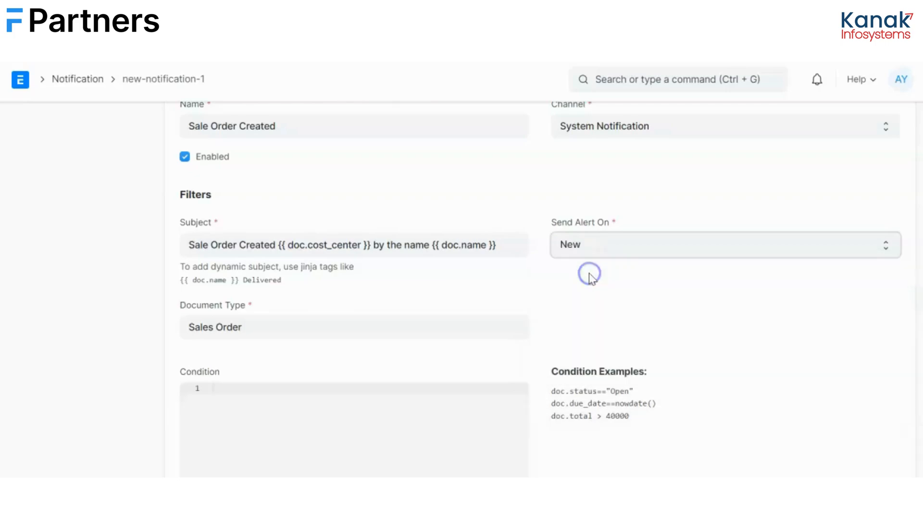
pyautogui.scroll(-3)
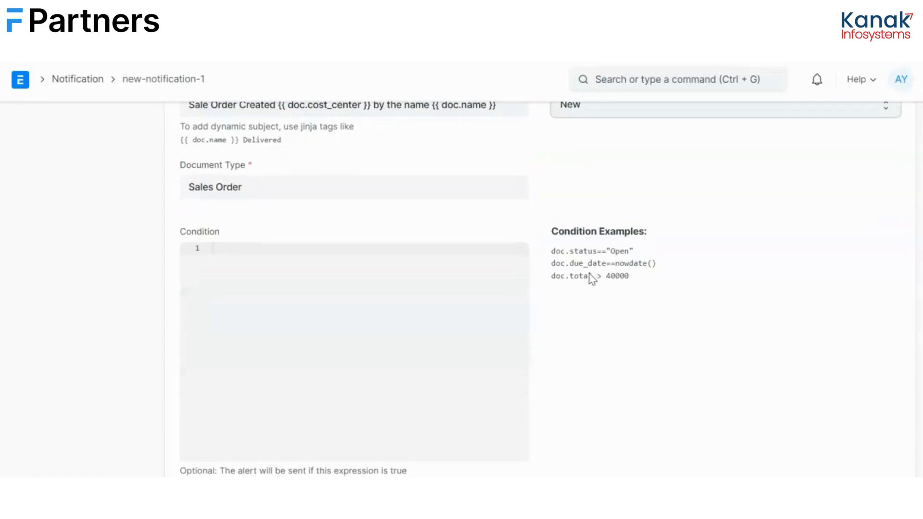
pyautogui.scroll(-3)
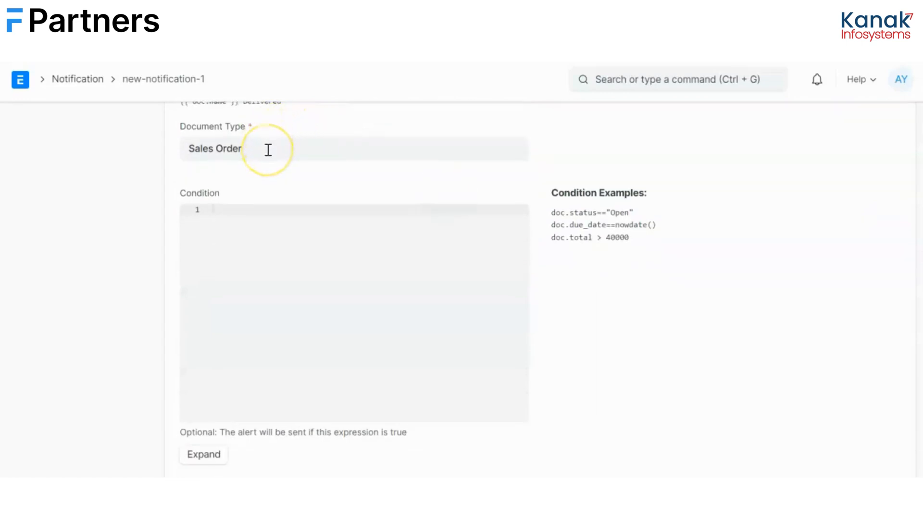
pyautogui.moveTo(256, 171)
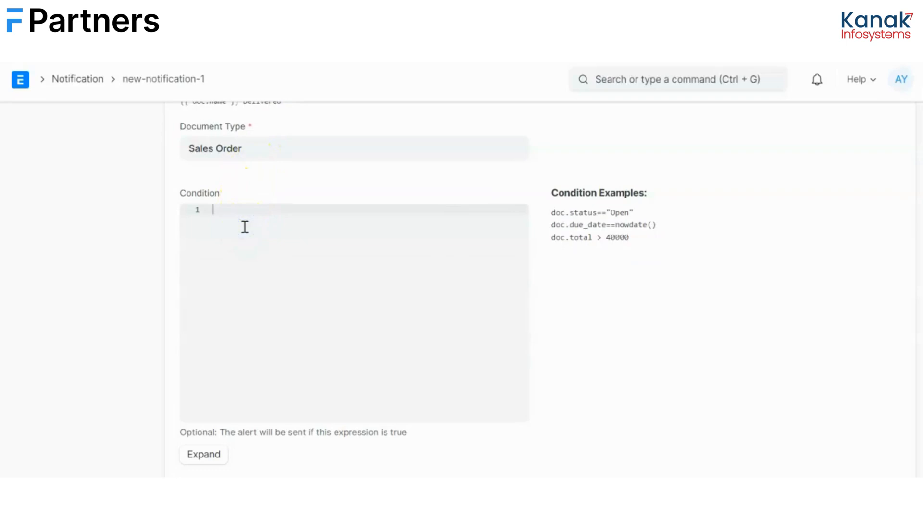
# Enter the condition doc.cost_center=="CC 1 - A" in the Condition box.
pyautogui.write('doc')
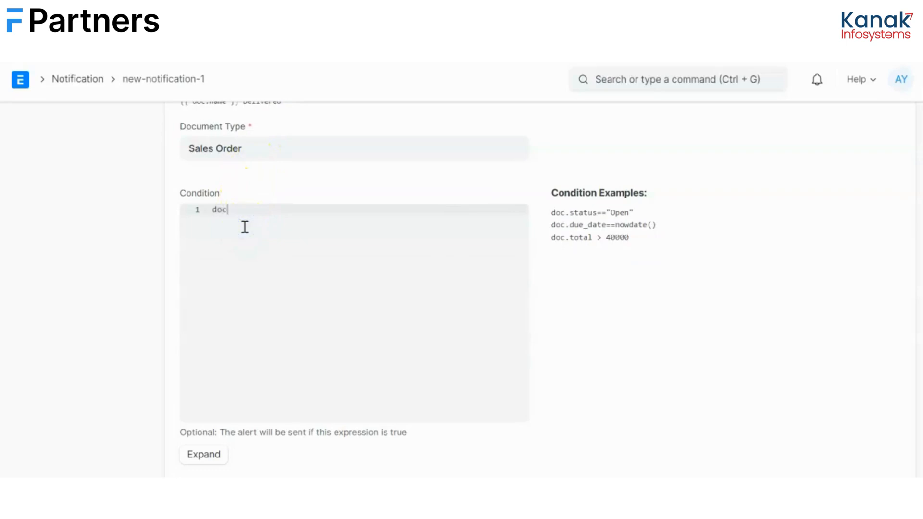
pyautogui.write('.')
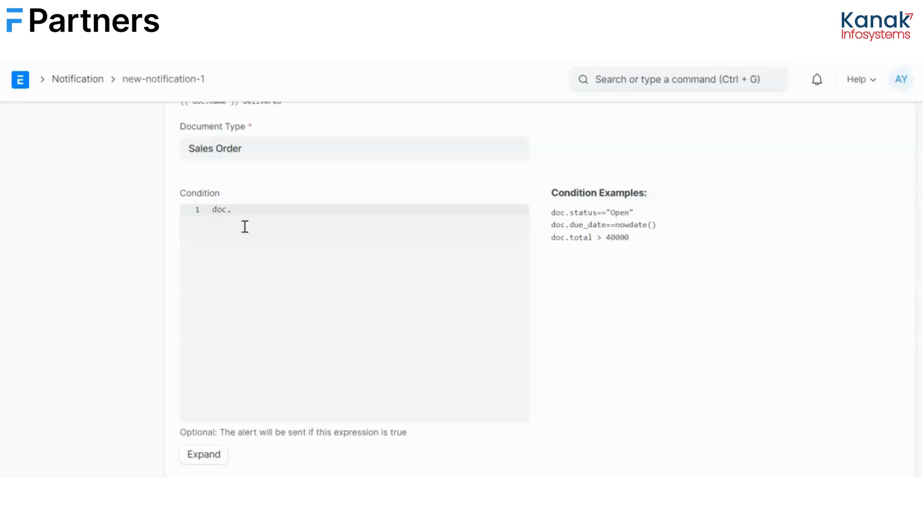
pyautogui.write('cost')
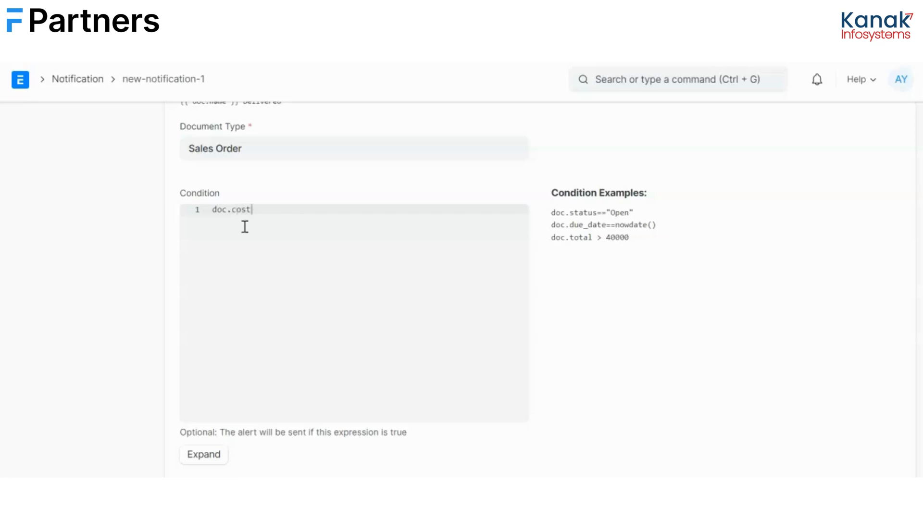
pyautogui.write('_center')
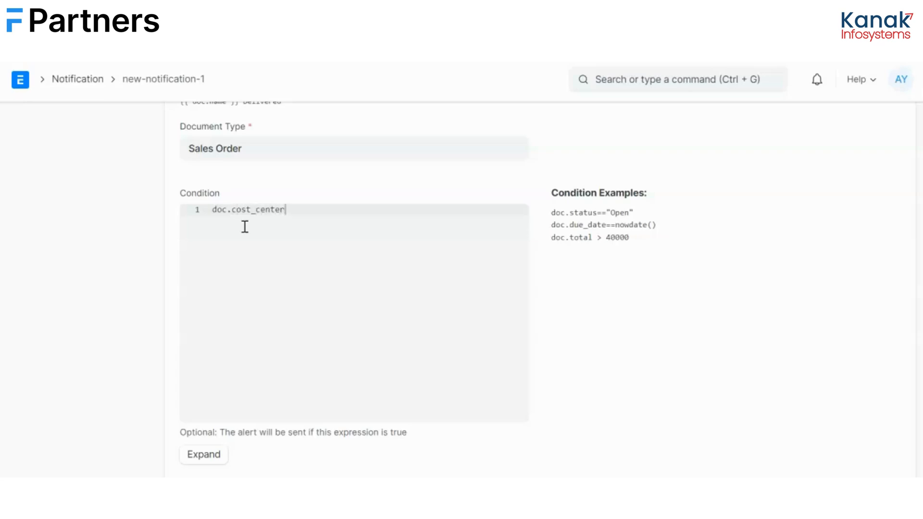
pyautogui.write('==')
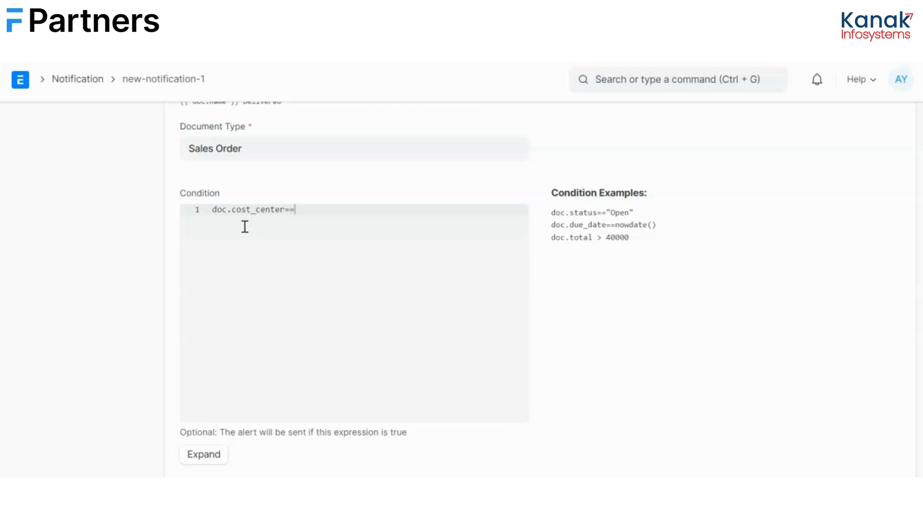
pyautogui.write('"C')
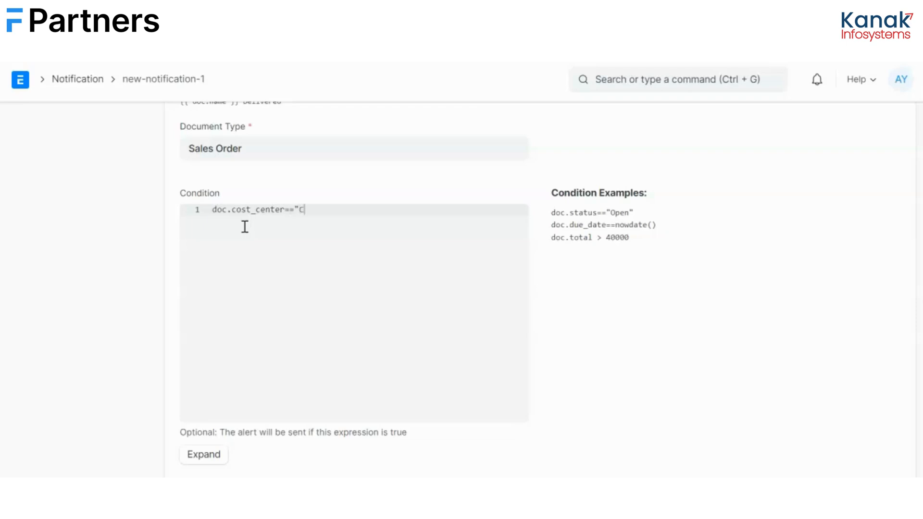
pyautogui.write('C 1')
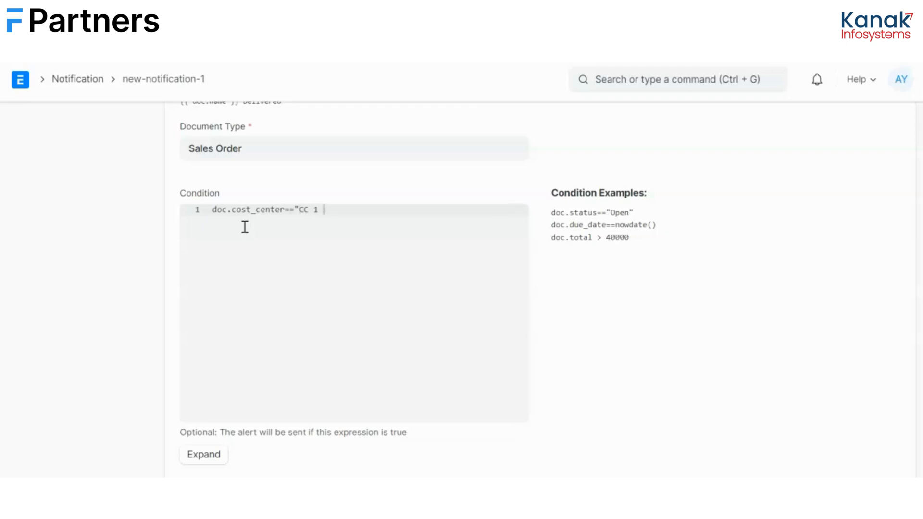
pyautogui.moveTo(75, 428)
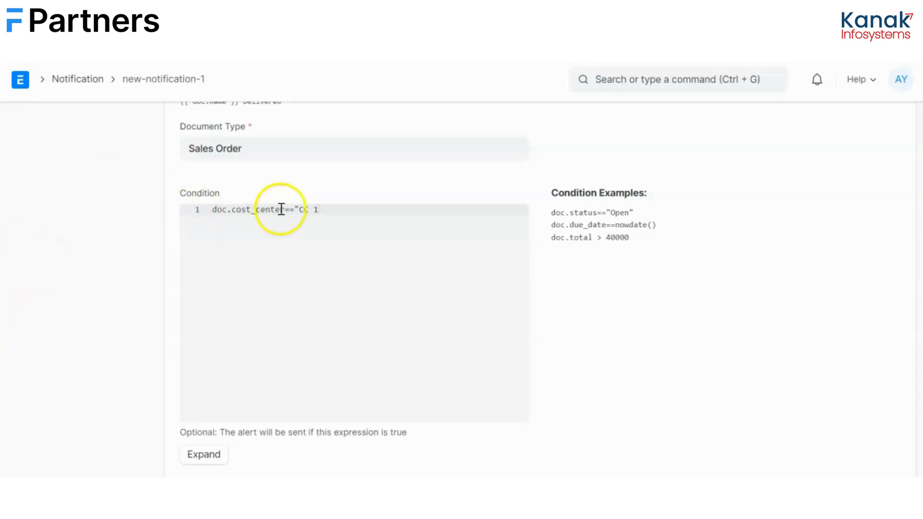
pyautogui.write('- A"')
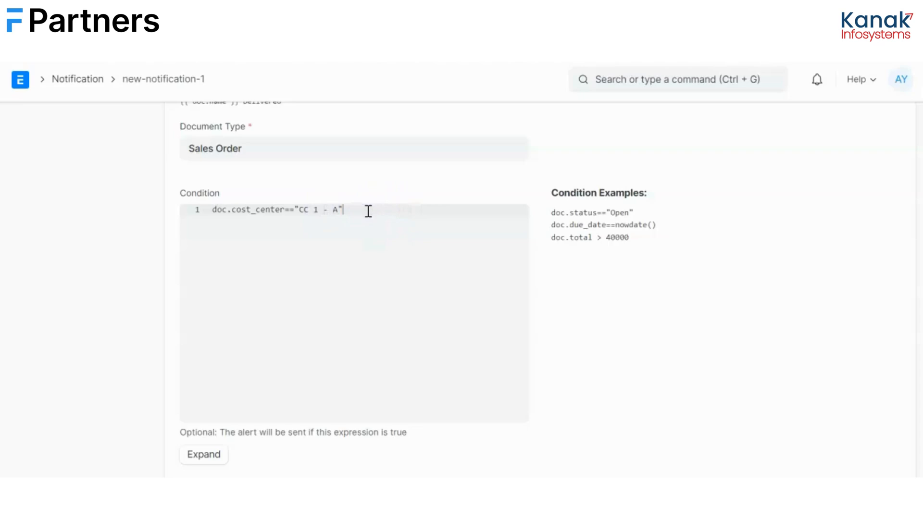
pyautogui.scroll(-3)
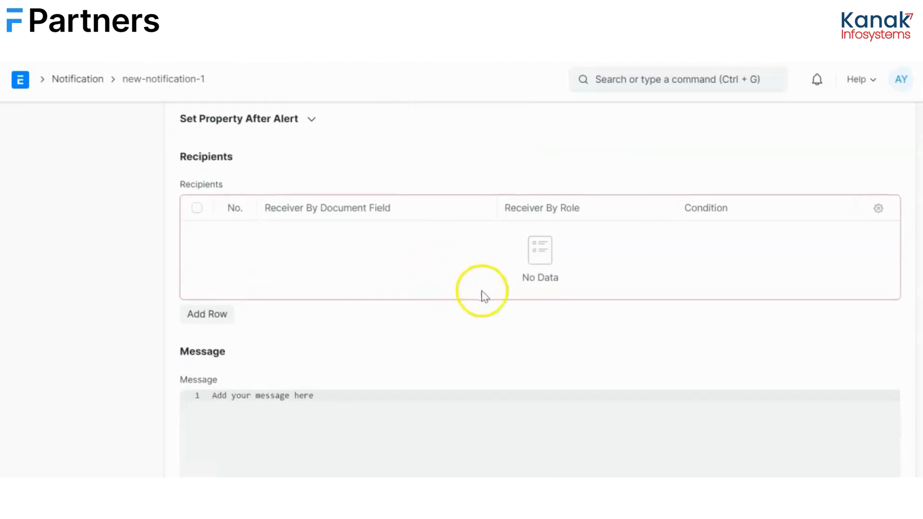
# Add CC 1 User as the recipient role and save the notification.
pyautogui.click(207, 314)
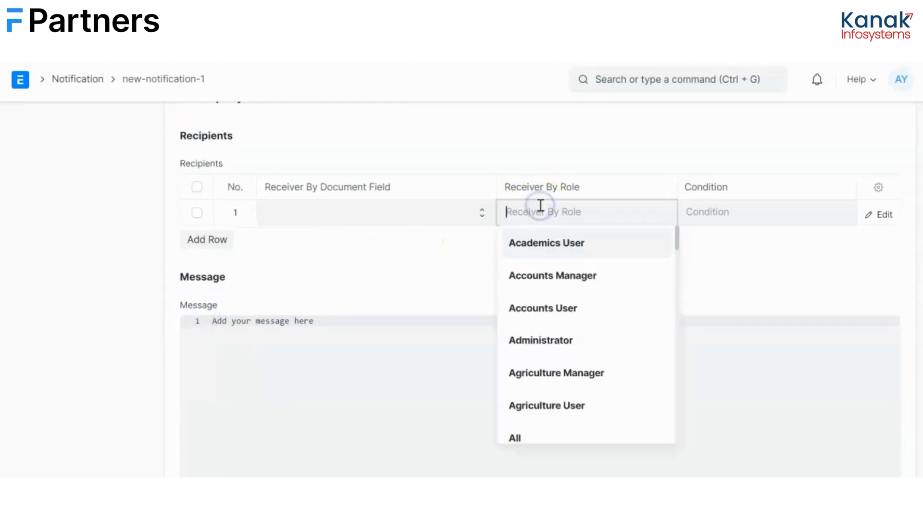
pyautogui.write('CC 1 User')
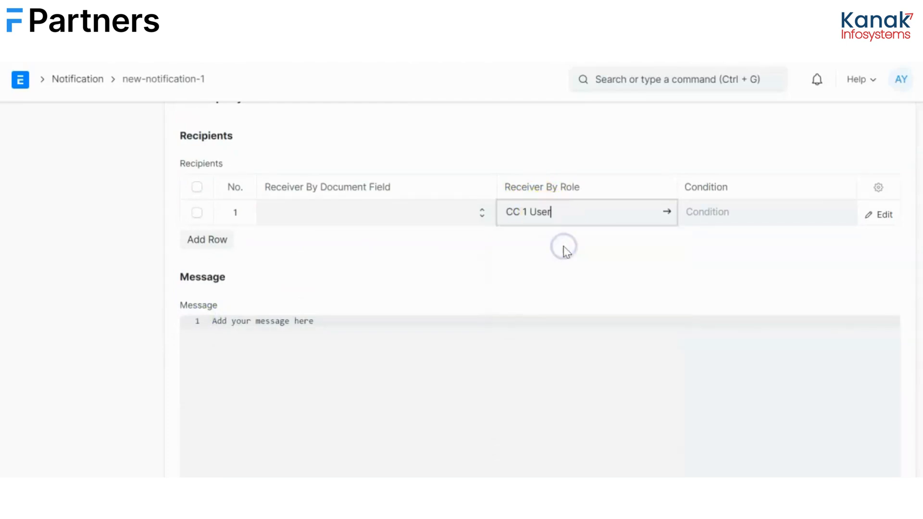
pyautogui.scroll(-3)
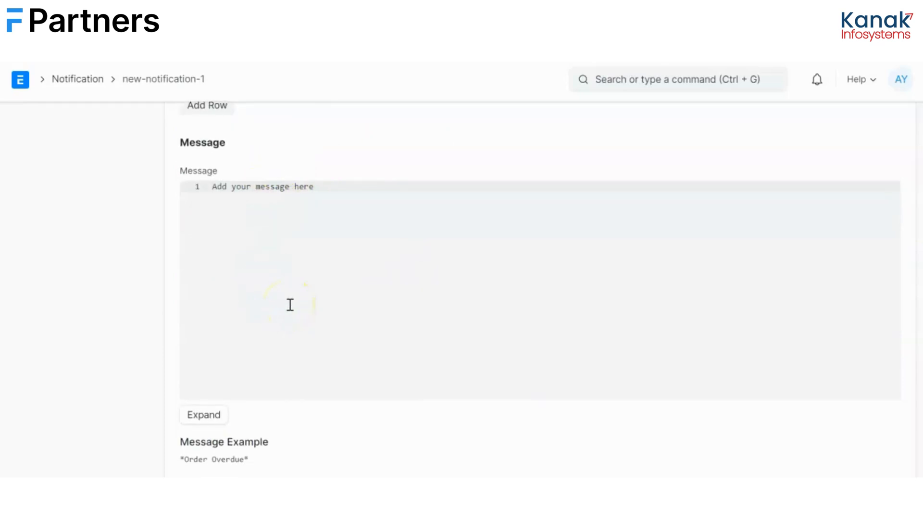
pyautogui.scroll(-3)
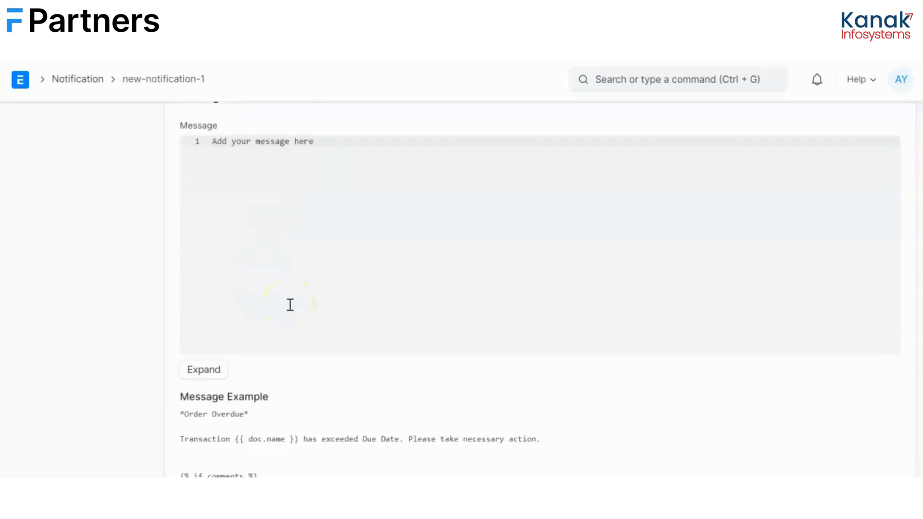
pyautogui.click(897, 128)
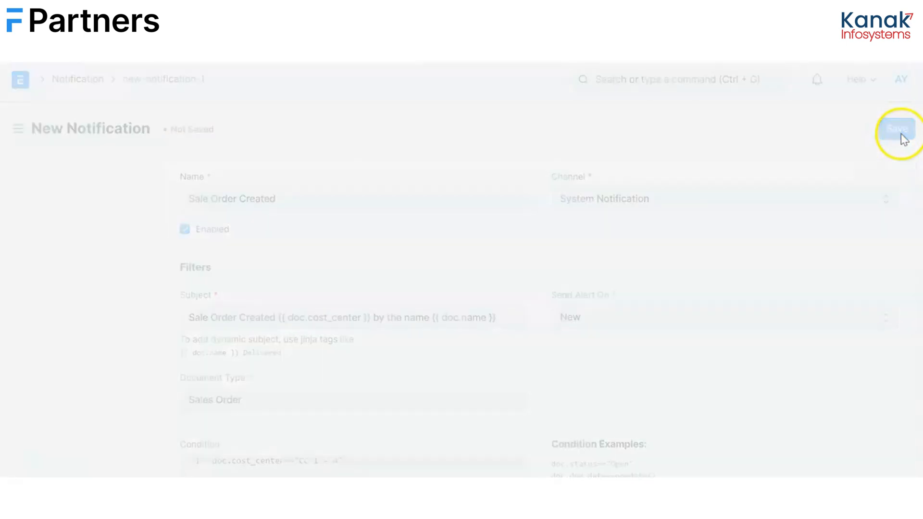
# Search 'SALES' to reach the Sales Order list.
pyautogui.click(897, 128)
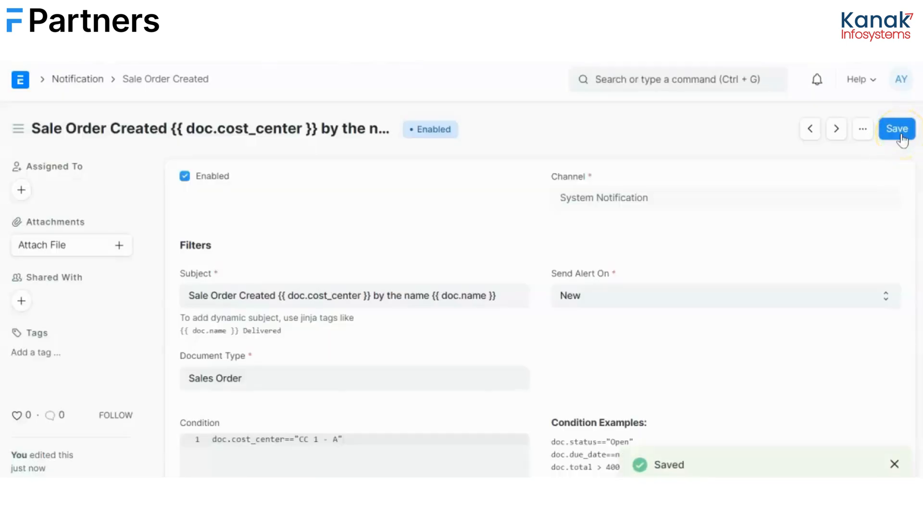
pyautogui.write('SALE')
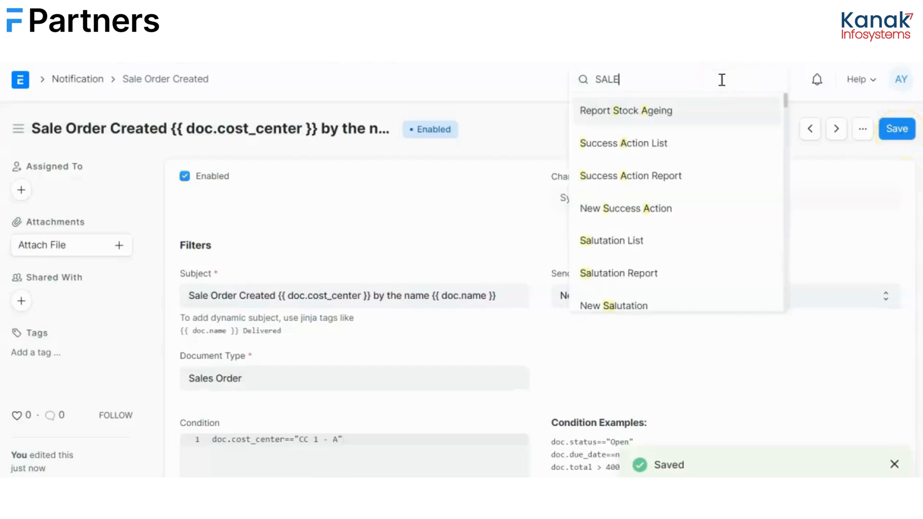
pyautogui.write('S')
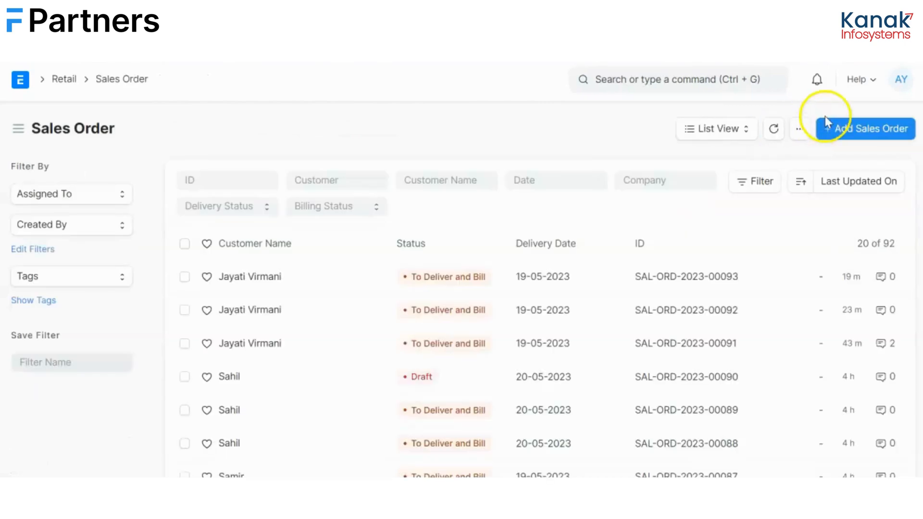
# Fill a new sales order for customer JAYA with cost center CC 1 - A and quantity 1.
pyautogui.click(873, 128)
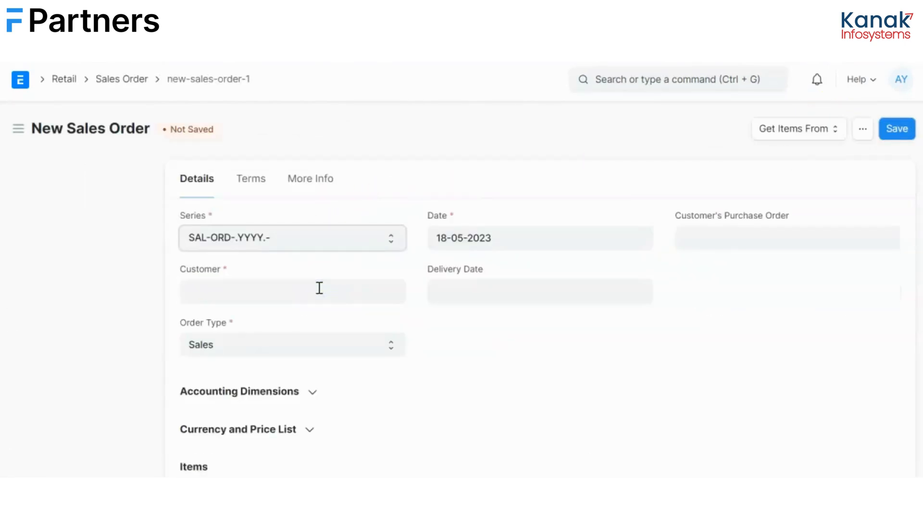
pyautogui.write('JAYA')
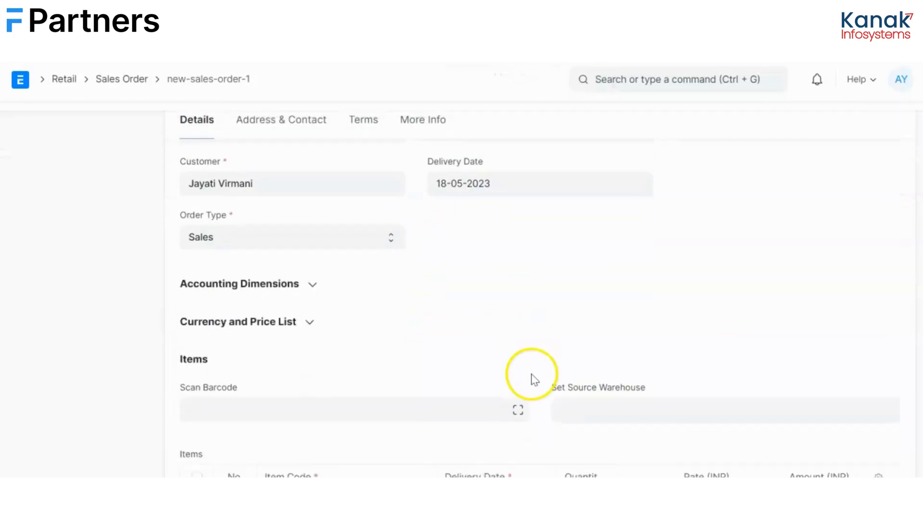
pyautogui.click(239, 283)
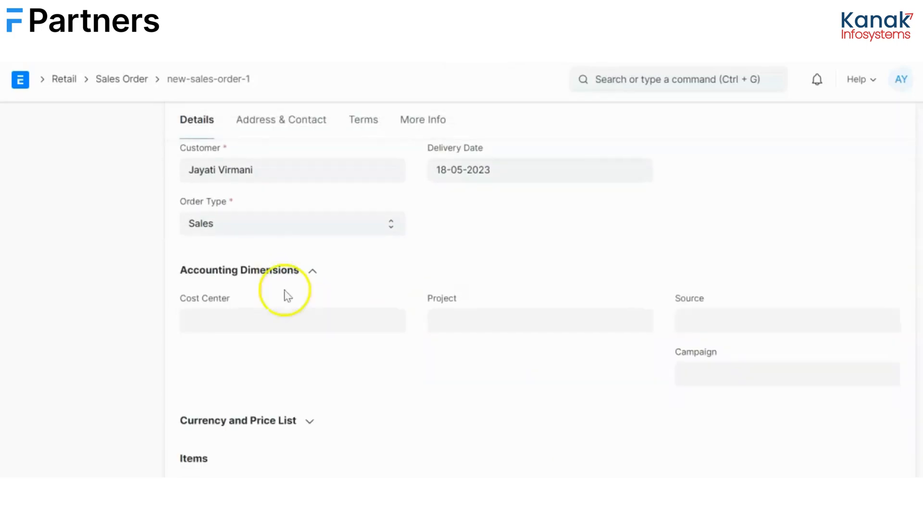
pyautogui.click(292, 320)
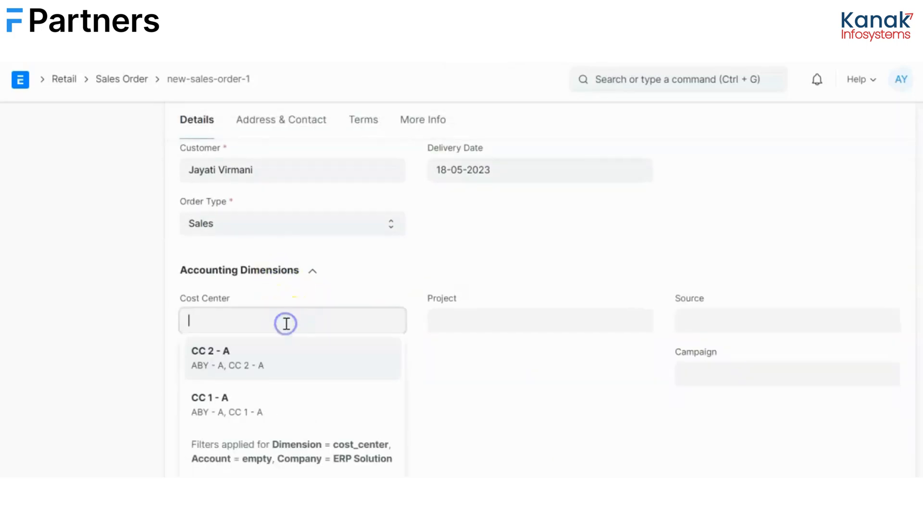
pyautogui.click(209, 405)
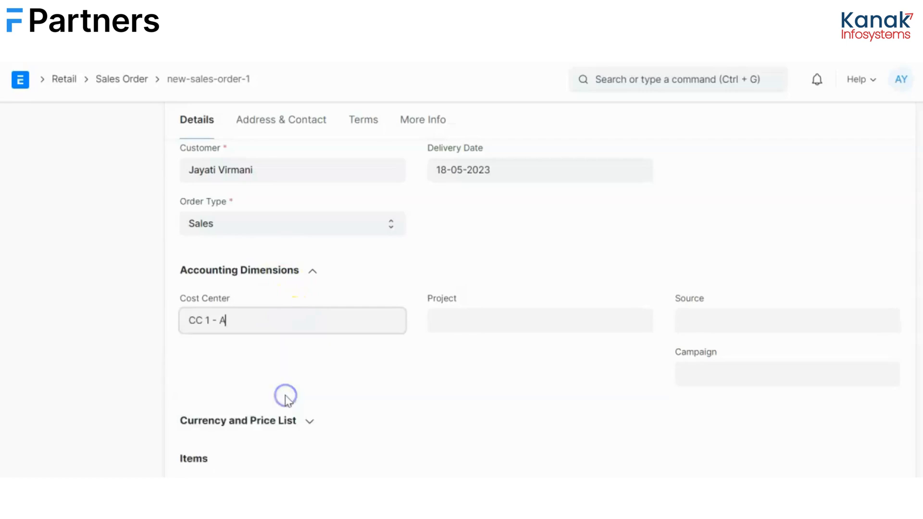
pyautogui.scroll(-3)
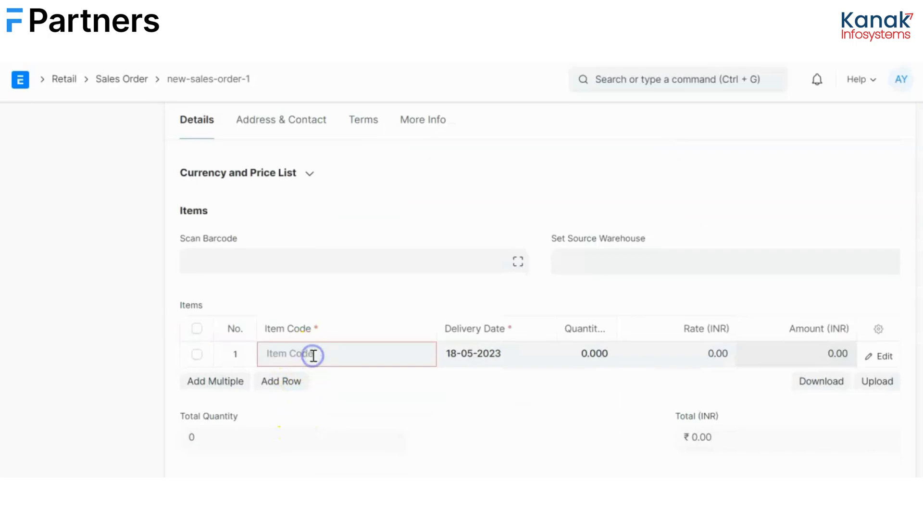
pyautogui.write('1')
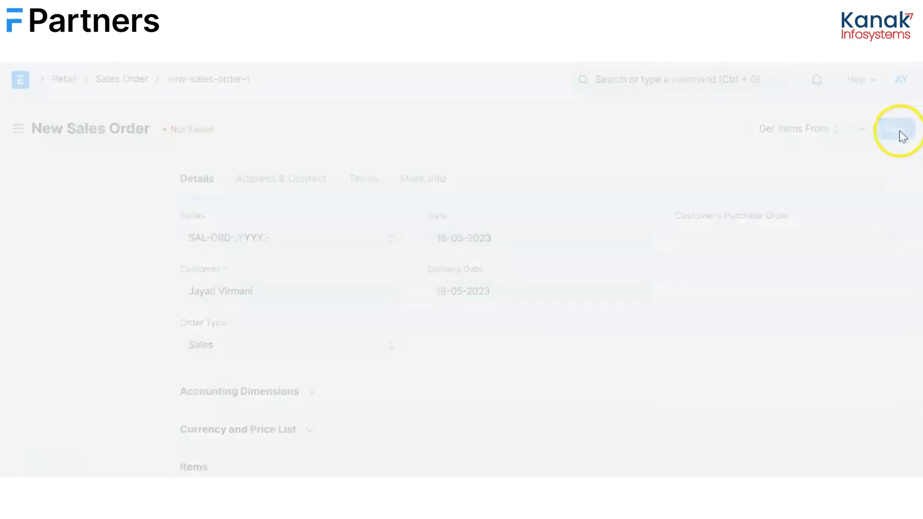
# Save and permanently submit sales order SAL-ORD-2023-00094.
pyautogui.click(897, 128)
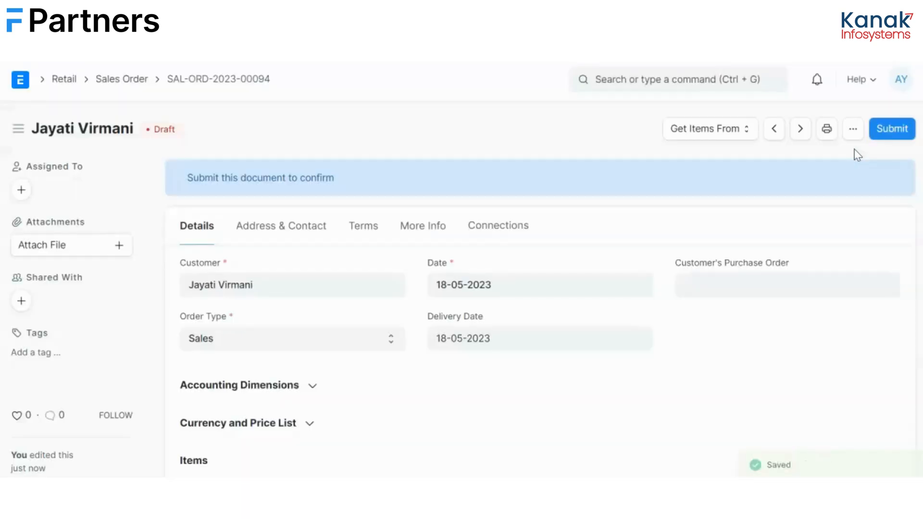
pyautogui.click(891, 128)
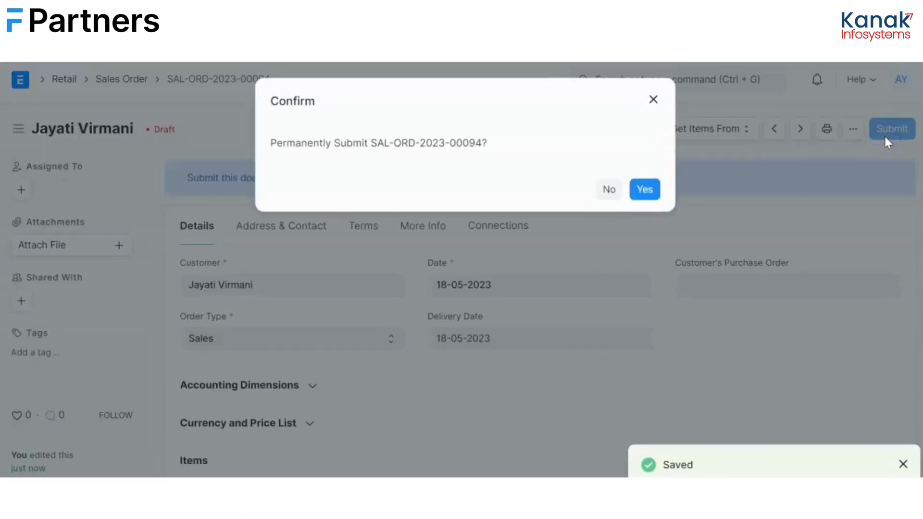
pyautogui.click(643, 189)
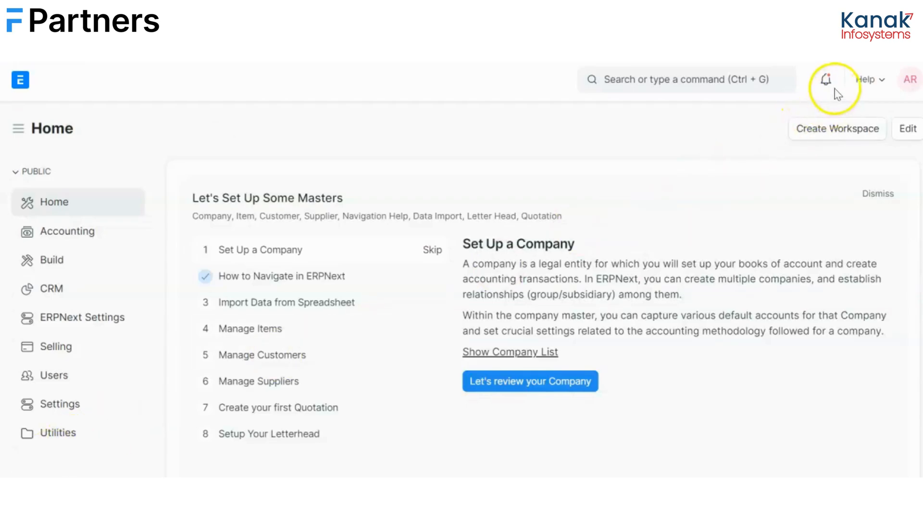
# Show the notifications list containing the new 'Sale Order Created' alert.
pyautogui.click(817, 79)
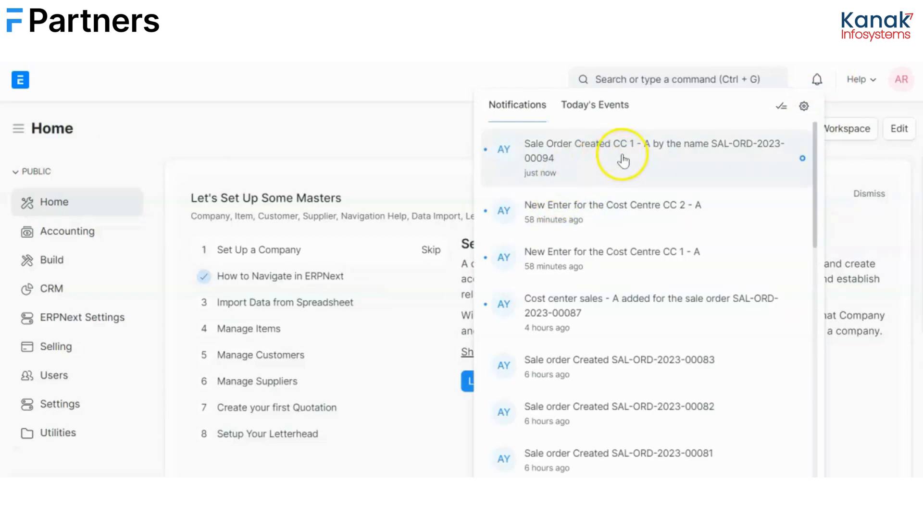
pyautogui.moveTo(639, 144)
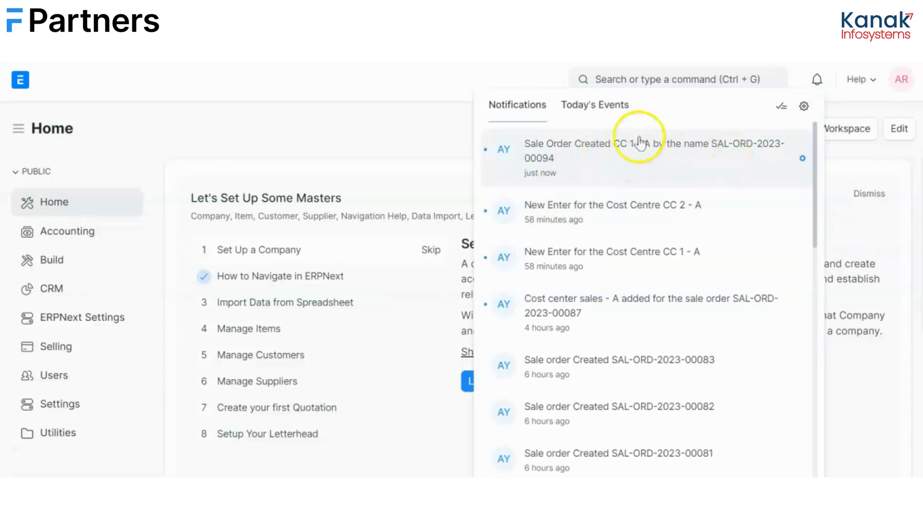
pyautogui.moveTo(757, 155)
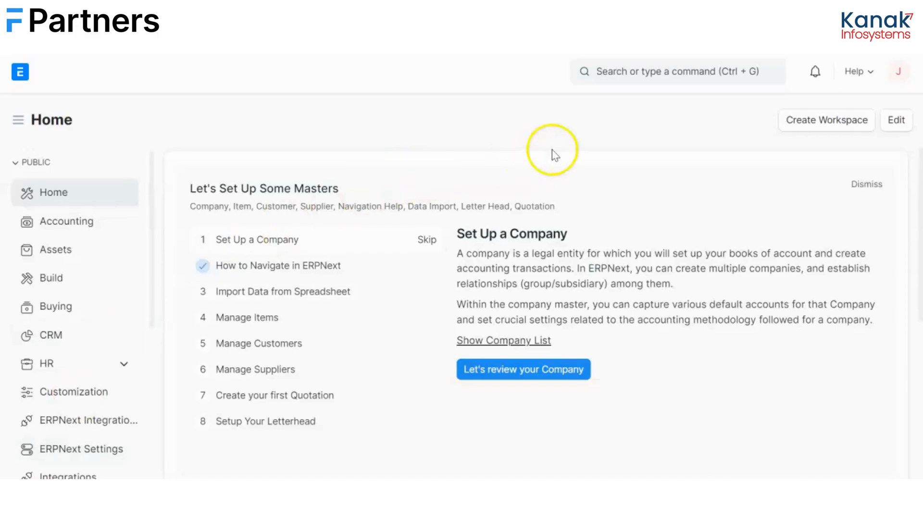
# Review Jay's notifications, finding no alert for SAL-ORD-2023-00094, then close the list.
pyautogui.click(815, 71)
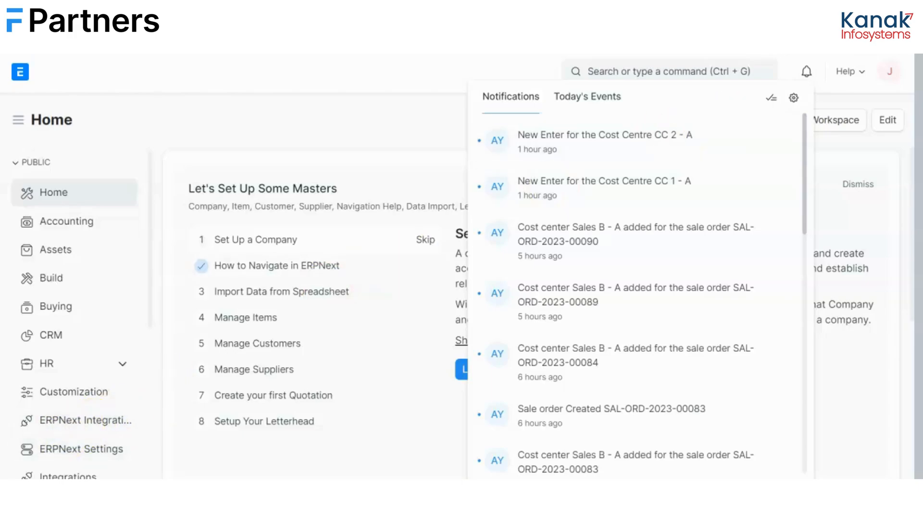
pyautogui.click(805, 71)
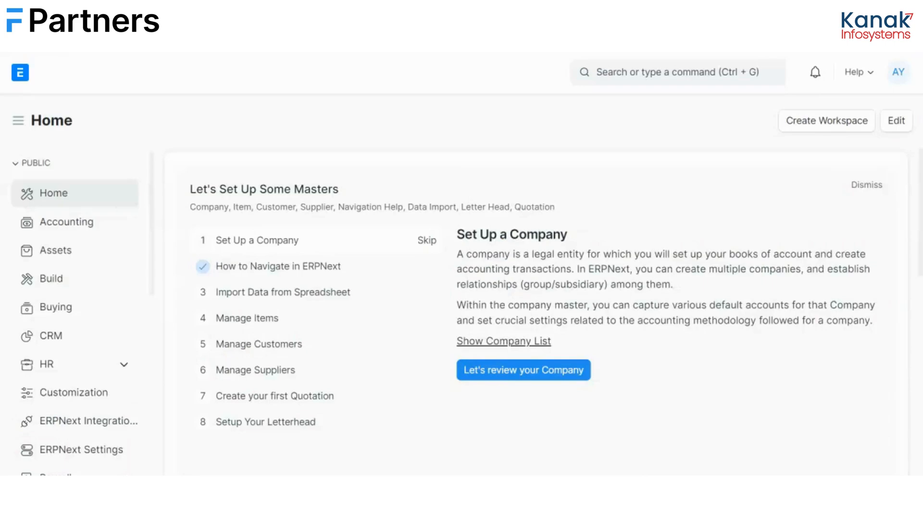
pyautogui.click(676, 72)
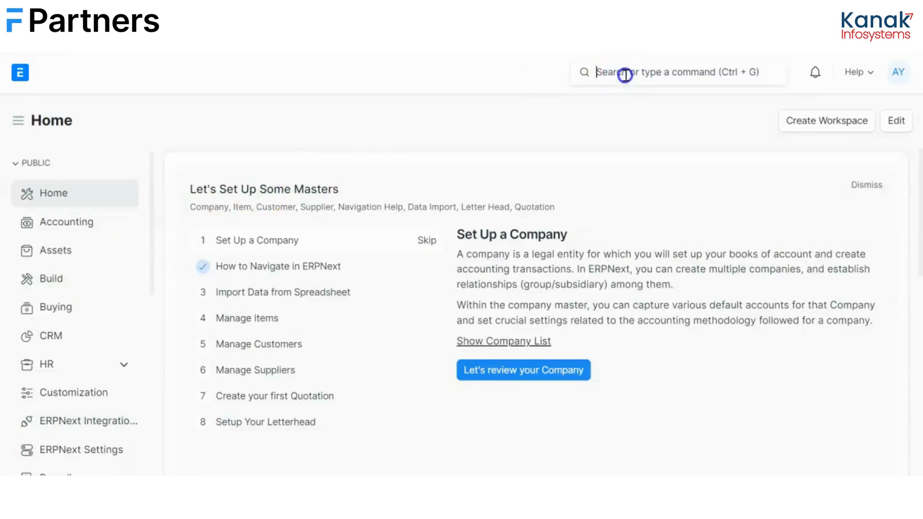
pyautogui.click(671, 72)
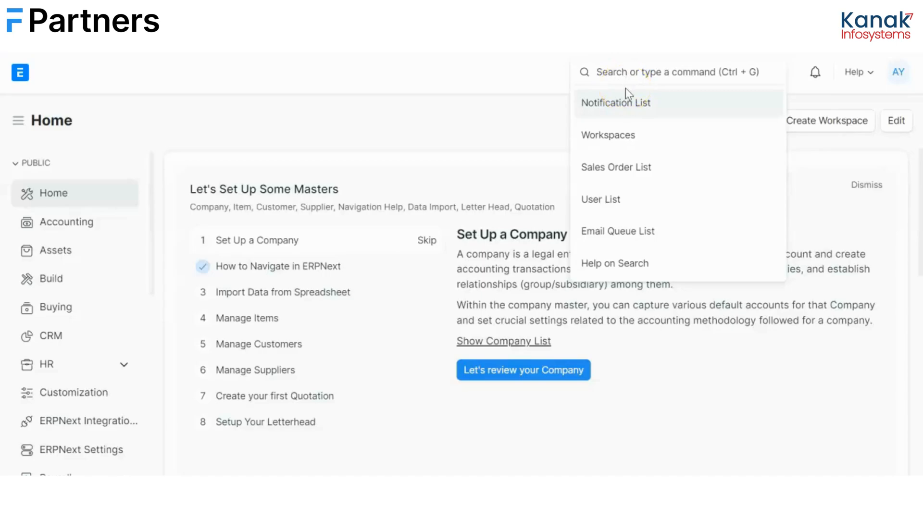
pyautogui.click(600, 199)
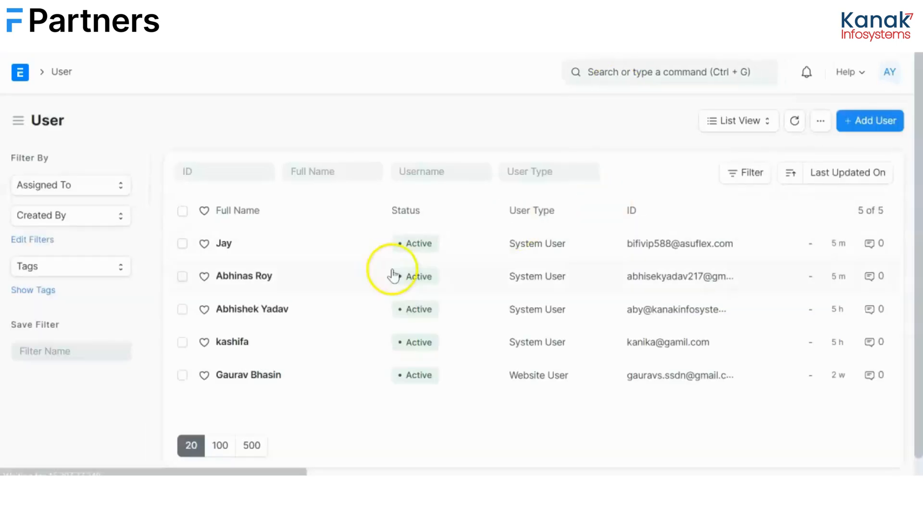
pyautogui.click(251, 309)
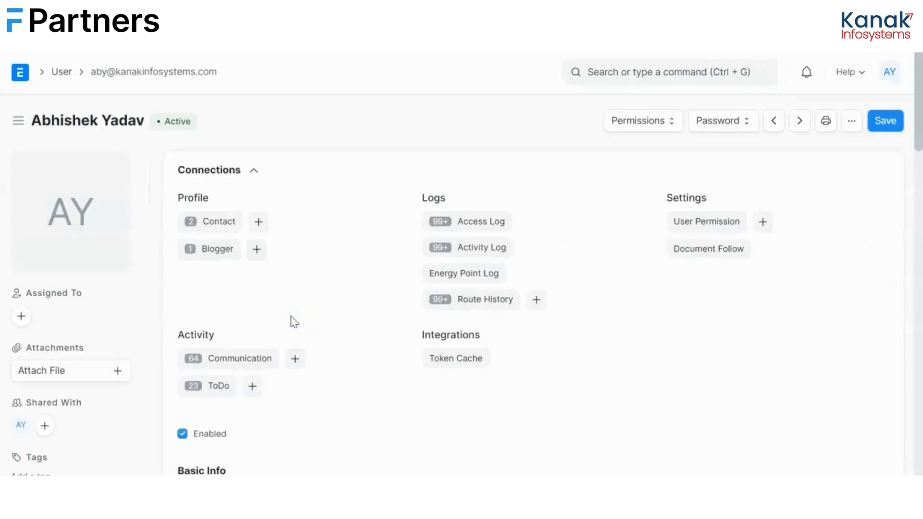
# Scroll to the Roles section and save the user with the CC 1 User role.
pyautogui.scroll(-3)
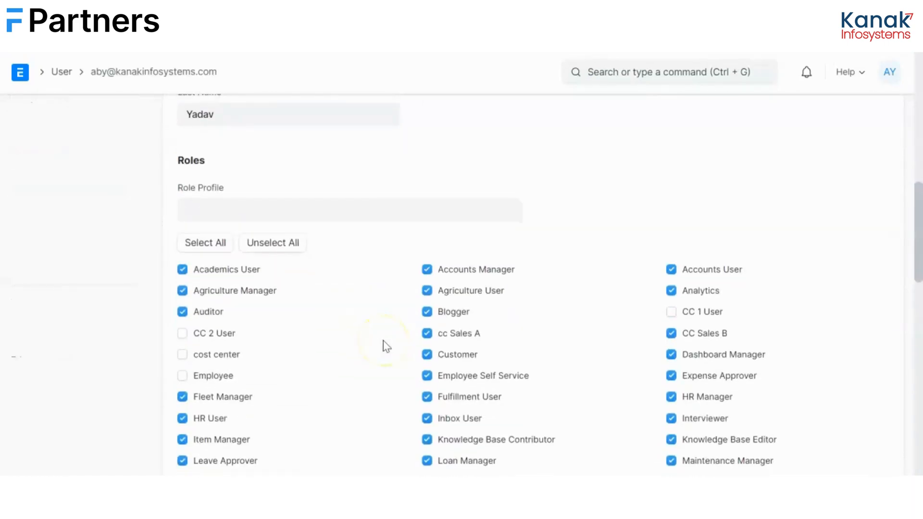
pyautogui.scroll(-3)
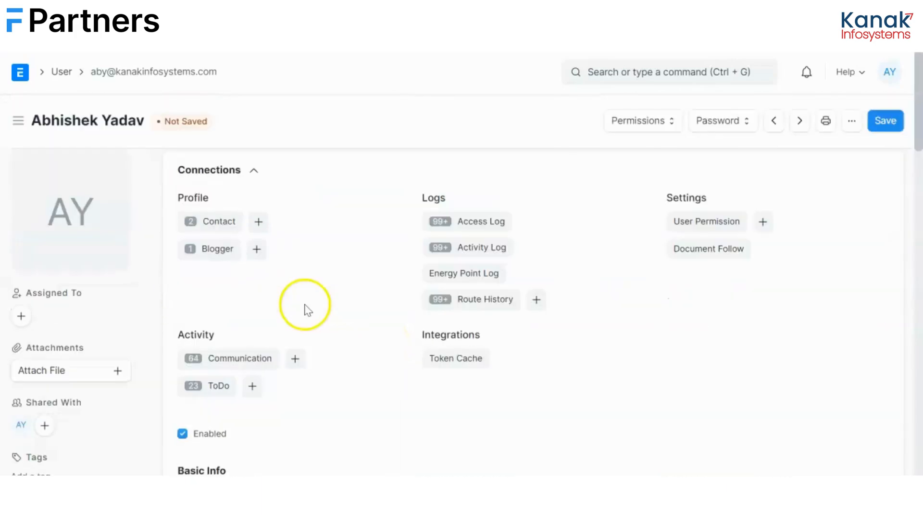
pyautogui.click(885, 120)
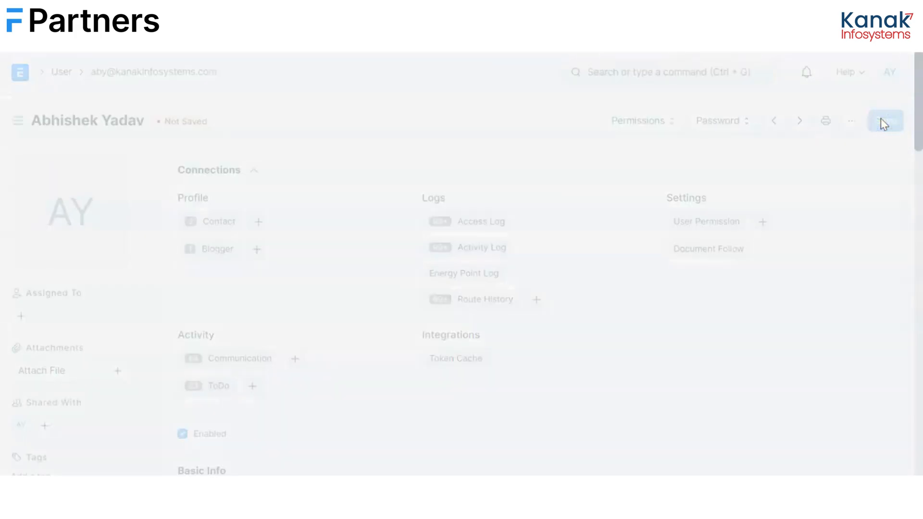
pyautogui.click(884, 120)
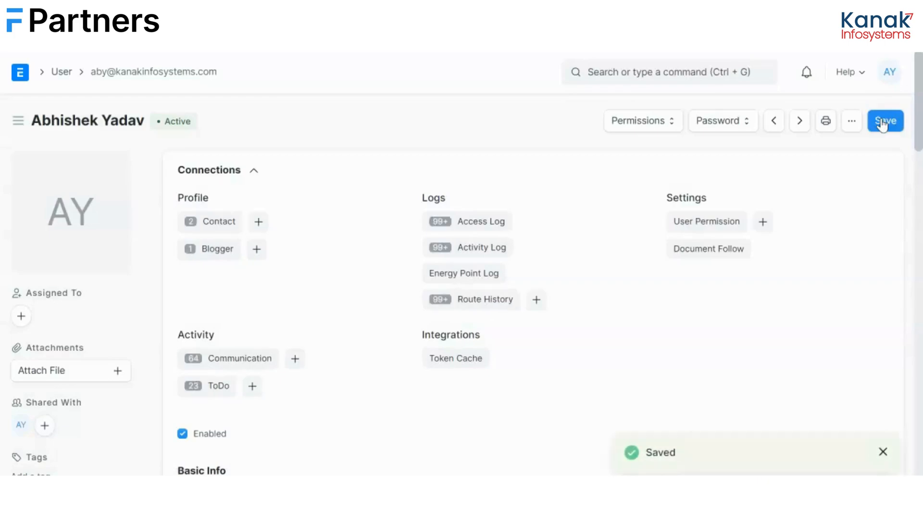